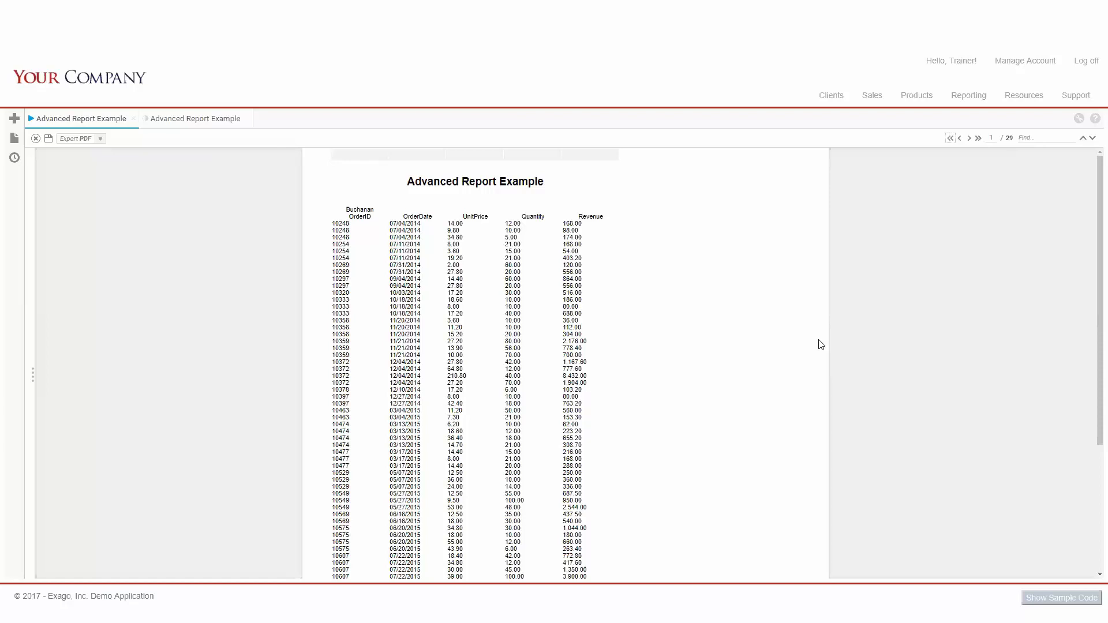
{"action": "mouse_move", "coordinate": [817, 346]}
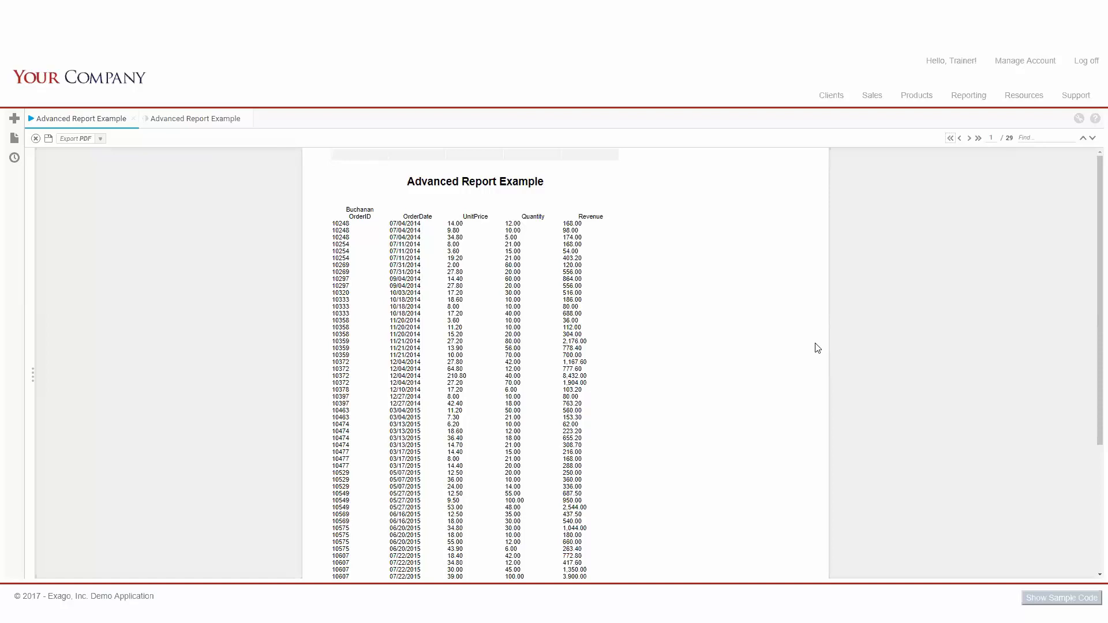
{"action": "mouse_move", "coordinate": [724, 368]}
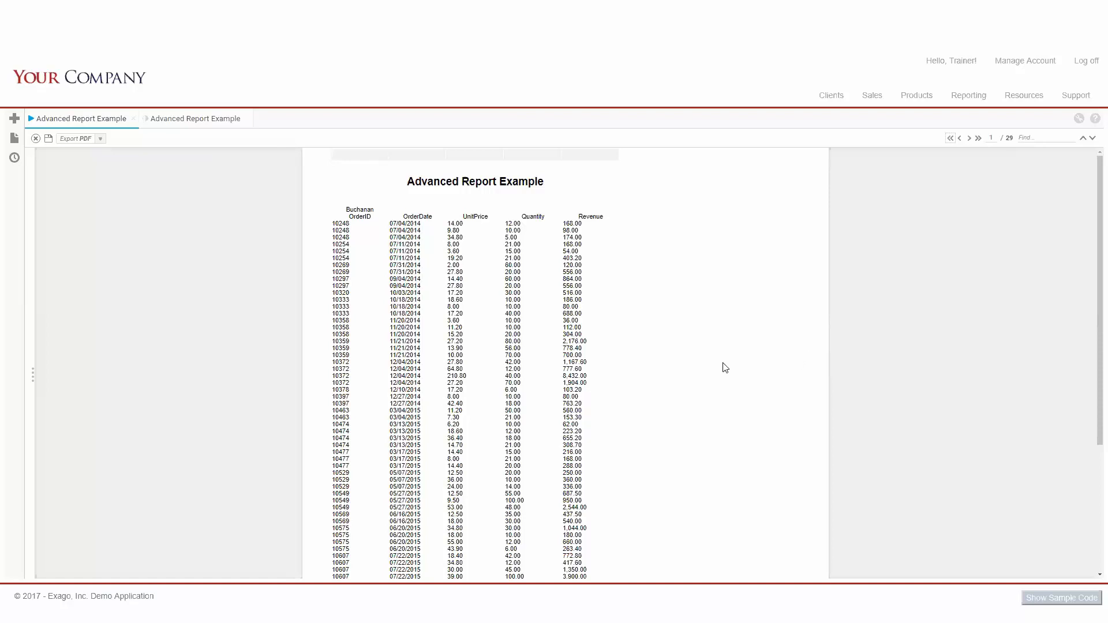
{"action": "mouse_move", "coordinate": [386, 242]}
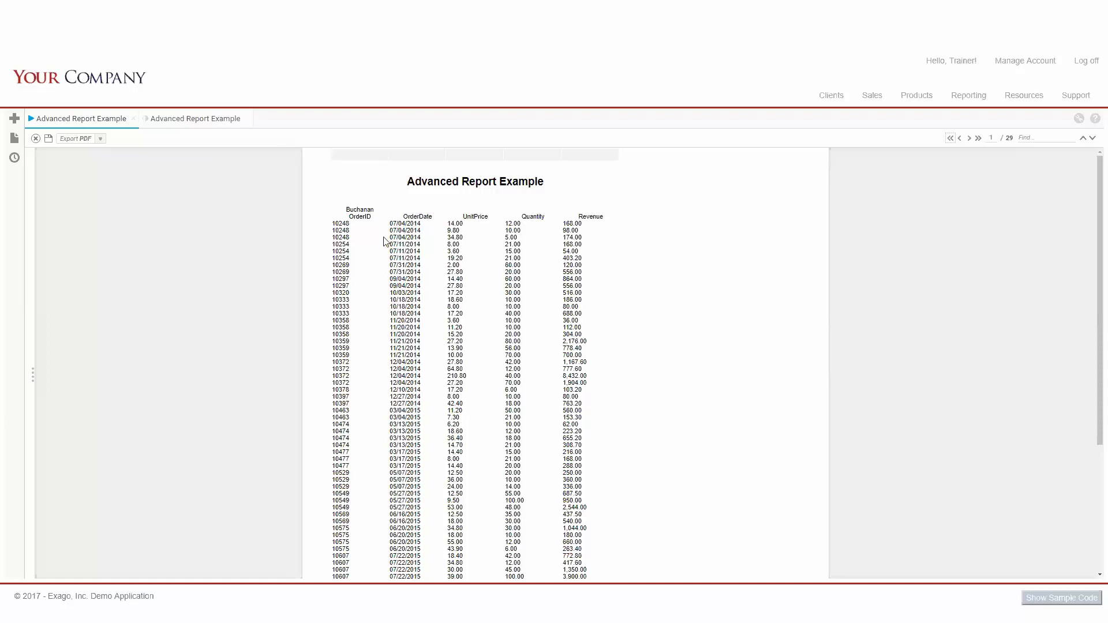
{"action": "mouse_move", "coordinate": [514, 259]}
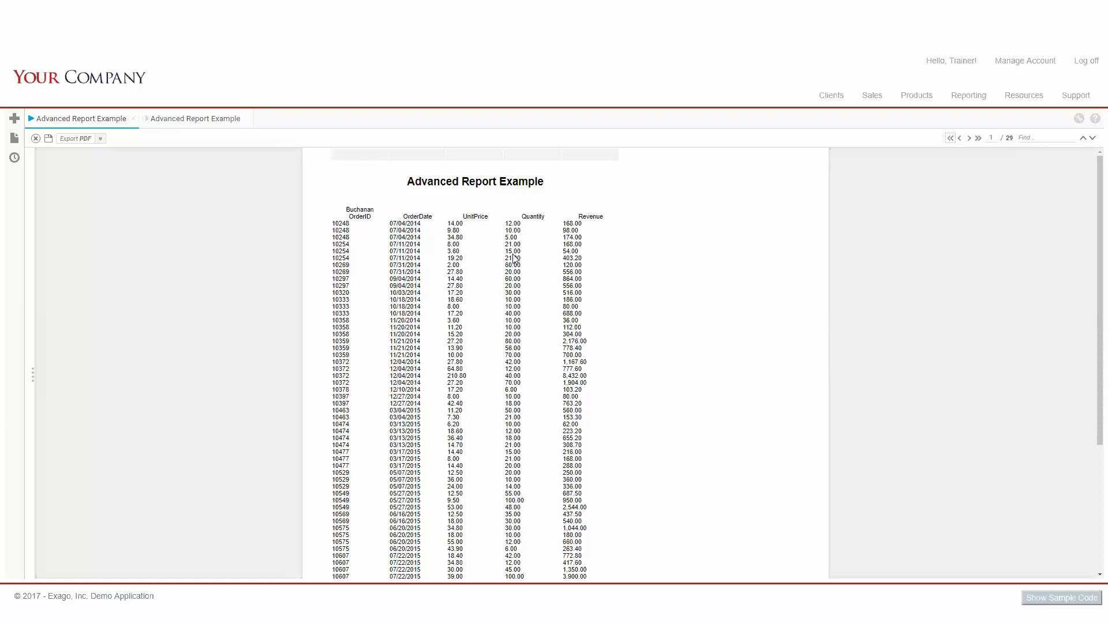
Jump to the report's last page (29) and scroll down to the Employee and Report totals
{"action": "left_click", "coordinate": [978, 138]}
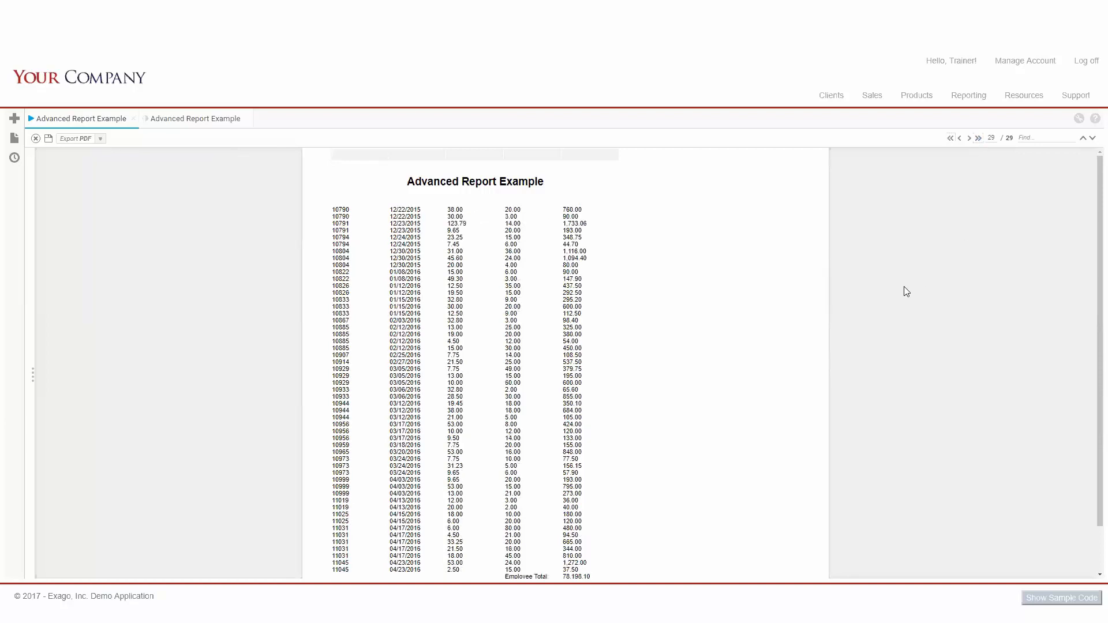
{"action": "scroll", "scroll_direction": "down", "scroll_amount": 3}
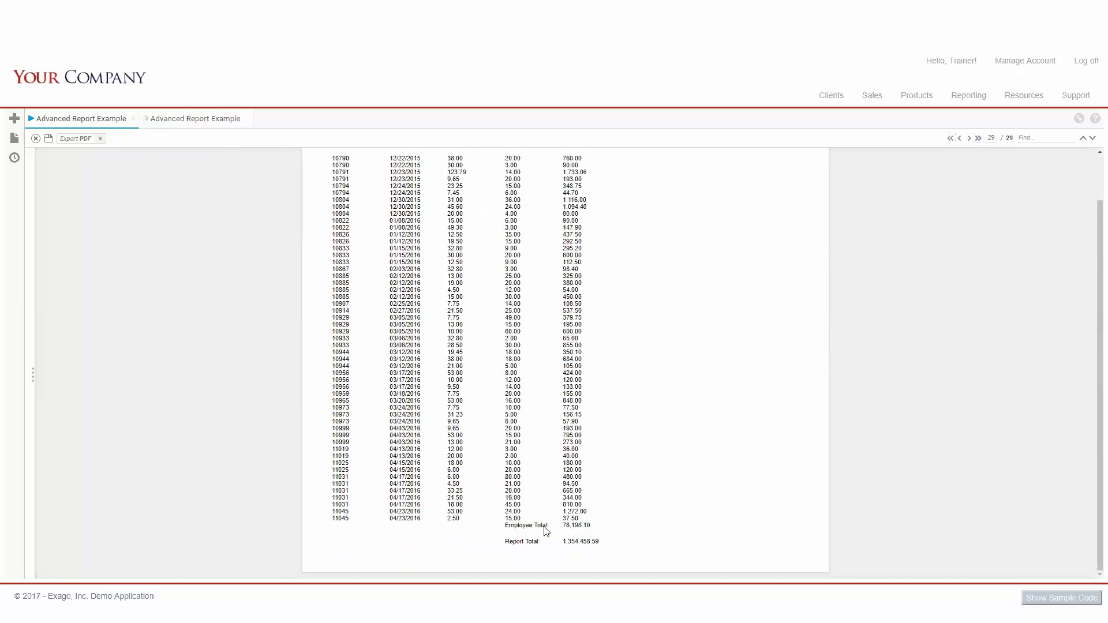
{"action": "mouse_move", "coordinate": [558, 553]}
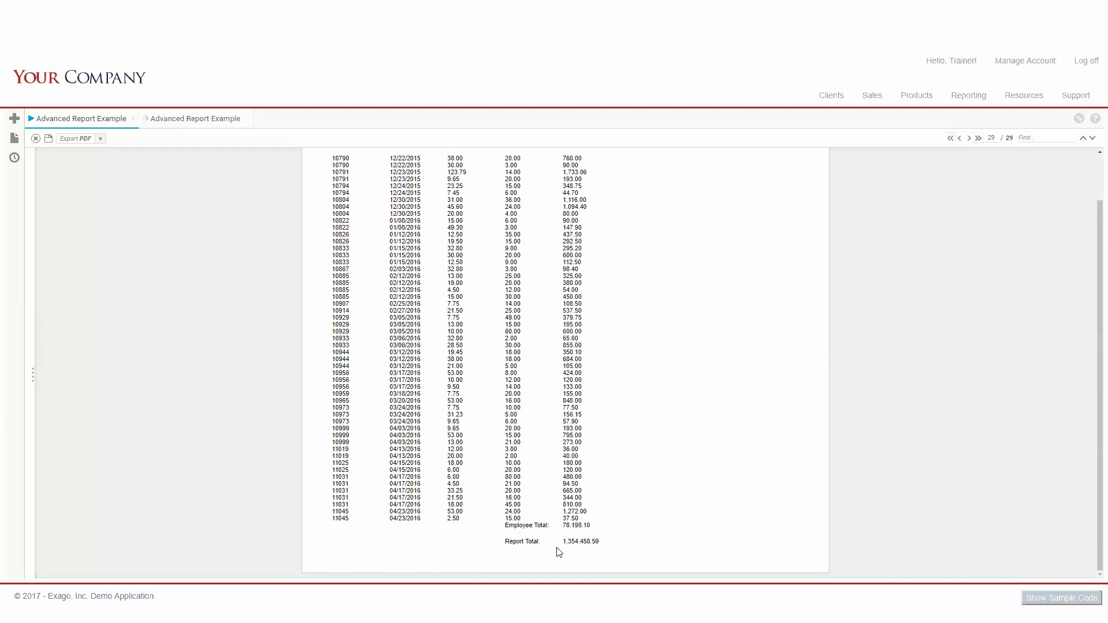
{"action": "mouse_move", "coordinate": [407, 525]}
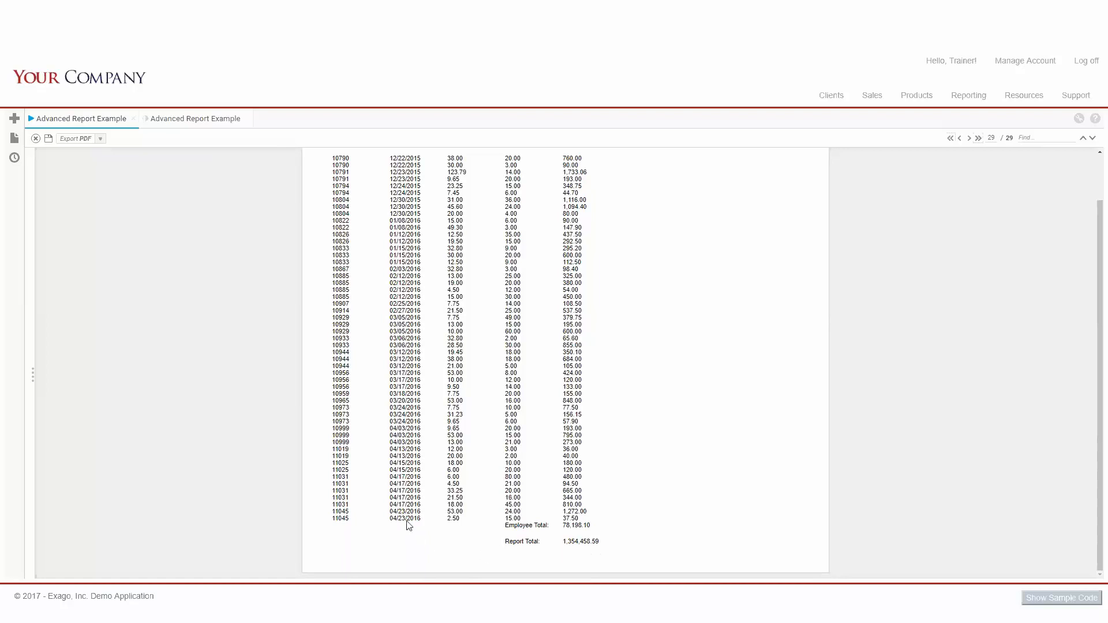
Return to the designer and bold the Employees.LastName group header field
{"action": "left_click", "coordinate": [196, 117]}
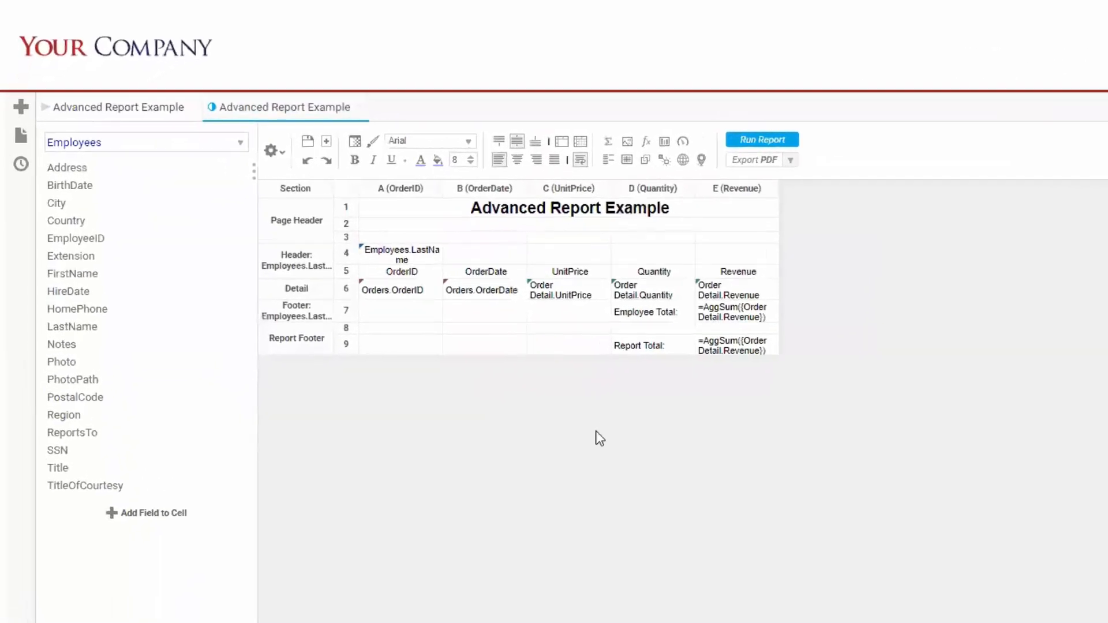
{"action": "mouse_move", "coordinate": [652, 563]}
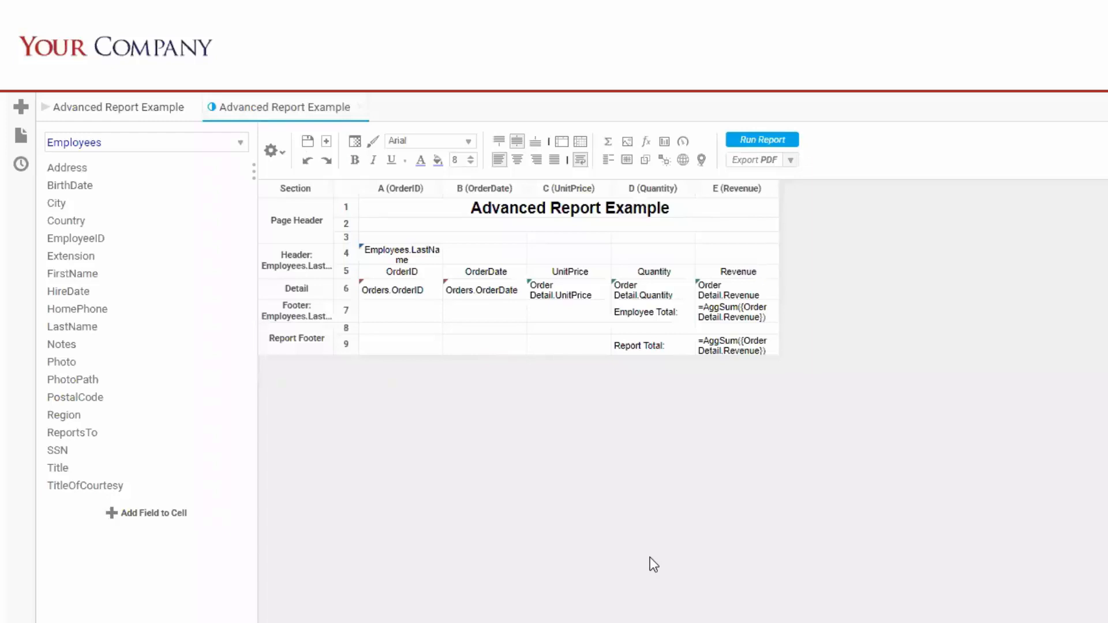
{"action": "mouse_move", "coordinate": [544, 463]}
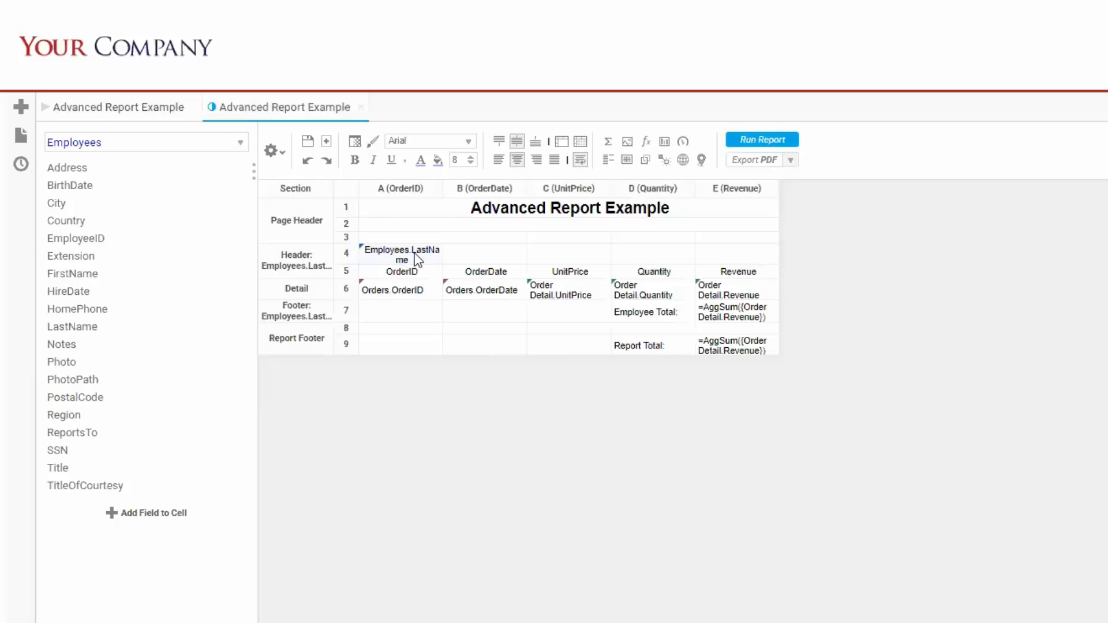
{"action": "mouse_move", "coordinate": [432, 259]}
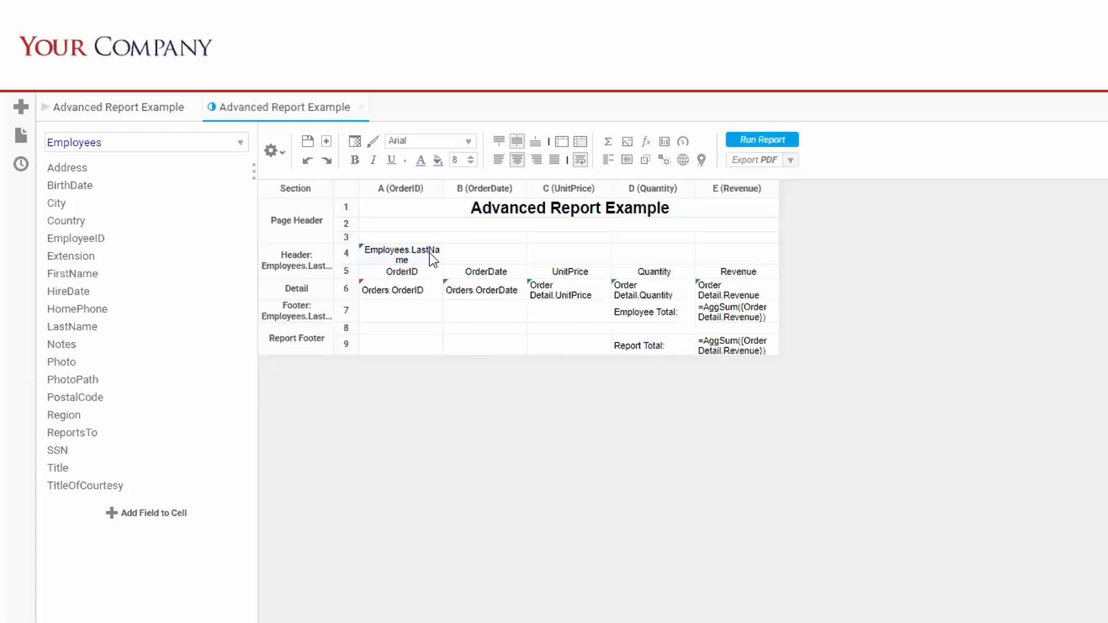
{"action": "mouse_move", "coordinate": [391, 161]}
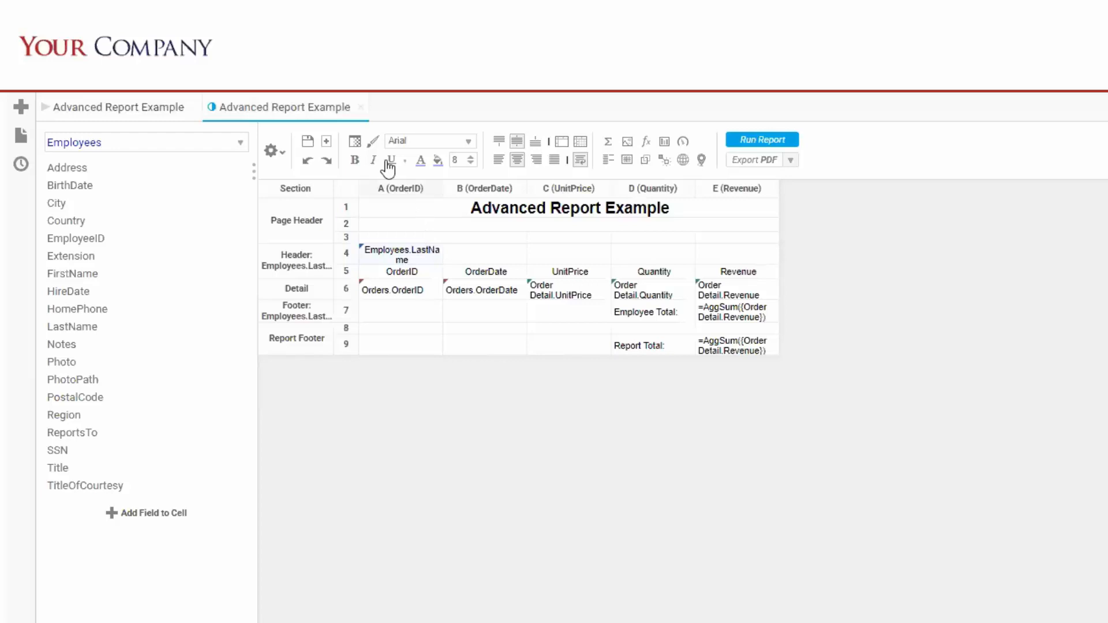
{"action": "mouse_move", "coordinate": [373, 161]}
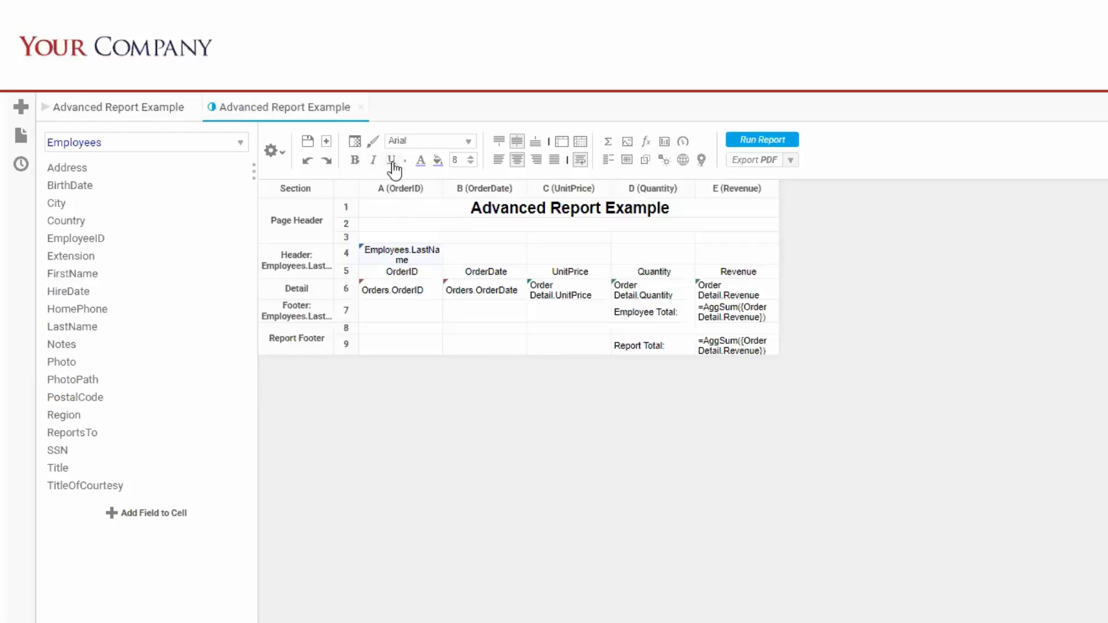
{"action": "mouse_move", "coordinate": [355, 160]}
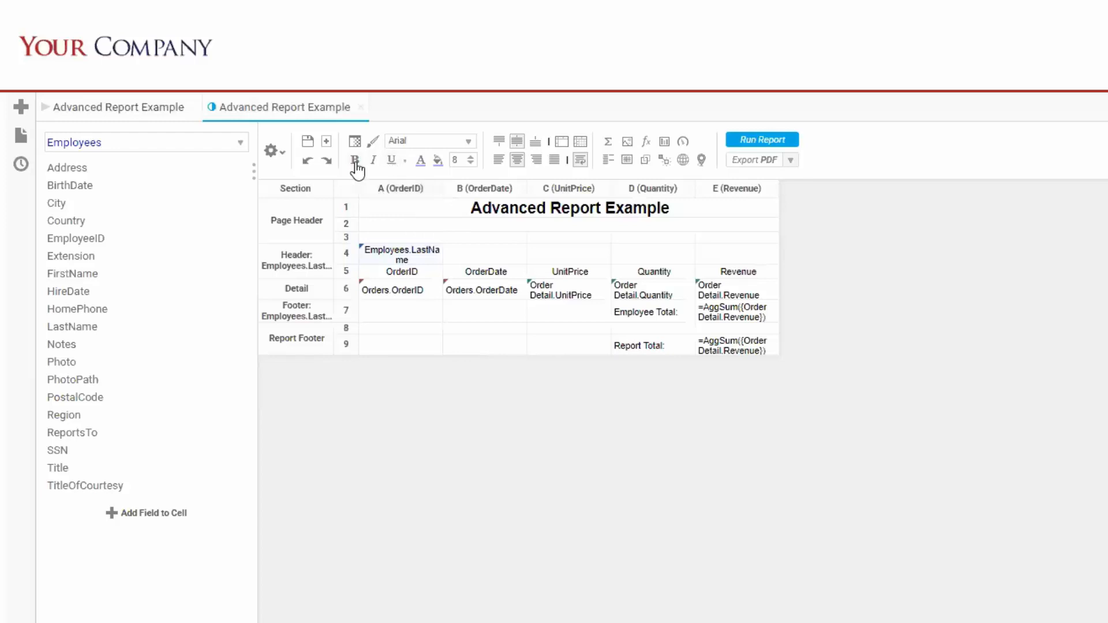
{"action": "left_click", "coordinate": [355, 159]}
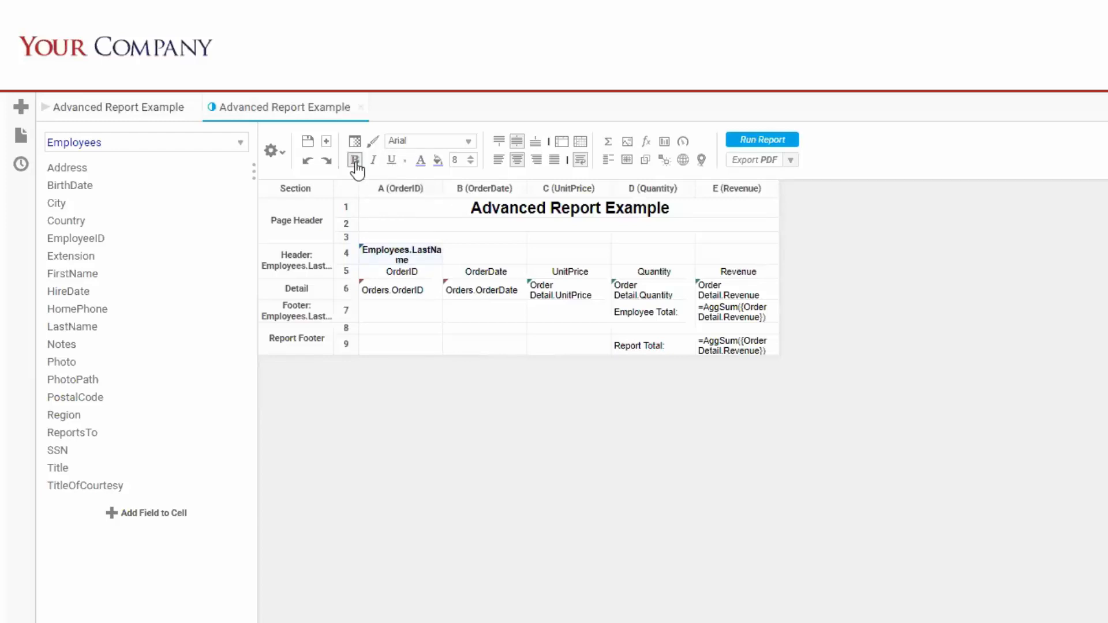
{"action": "left_click", "coordinate": [355, 159]}
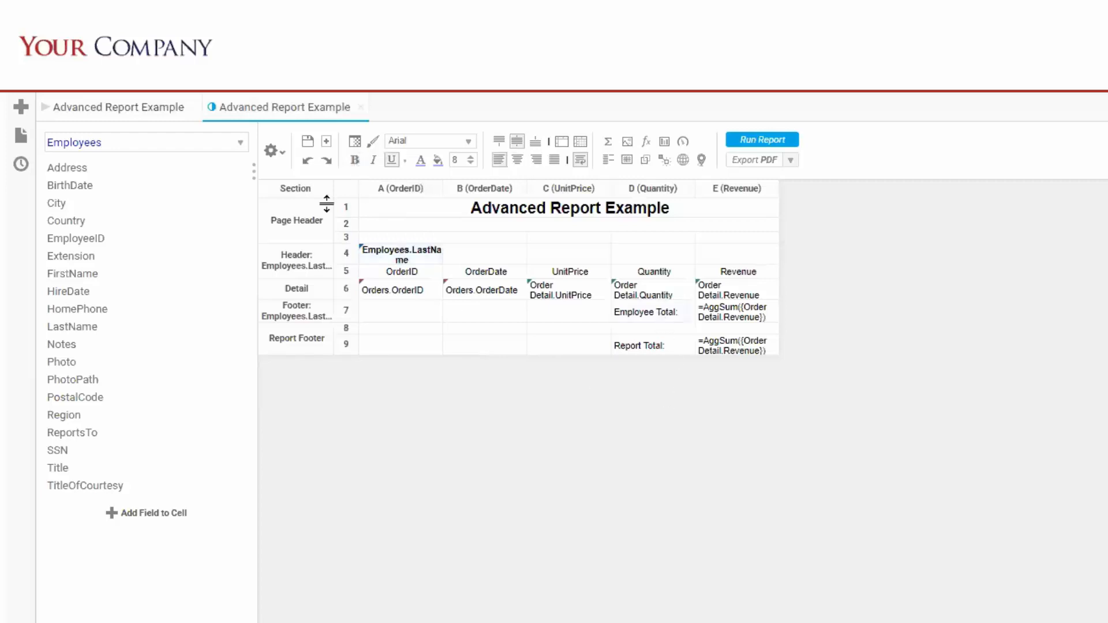
{"action": "mouse_move", "coordinate": [636, 296]}
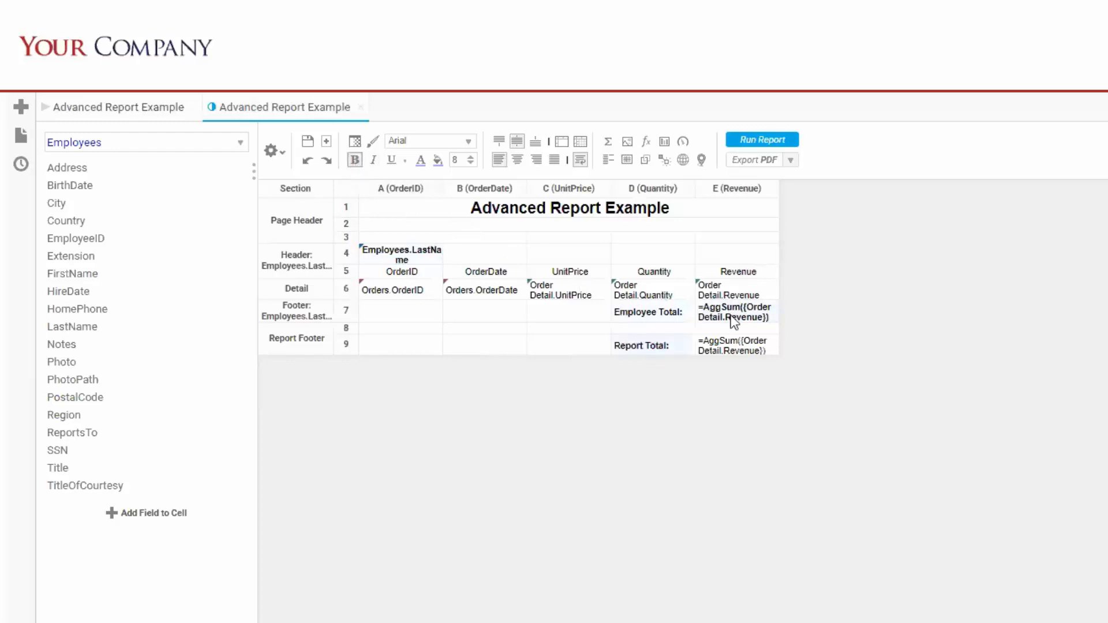
{"action": "mouse_move", "coordinate": [354, 160]}
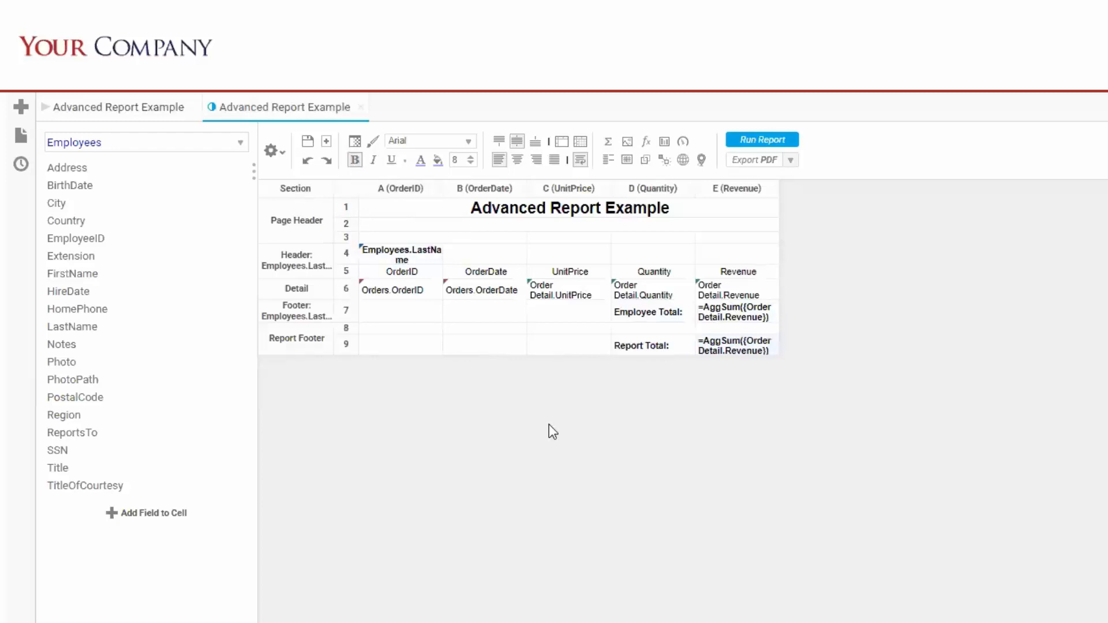
{"action": "mouse_move", "coordinate": [420, 160]}
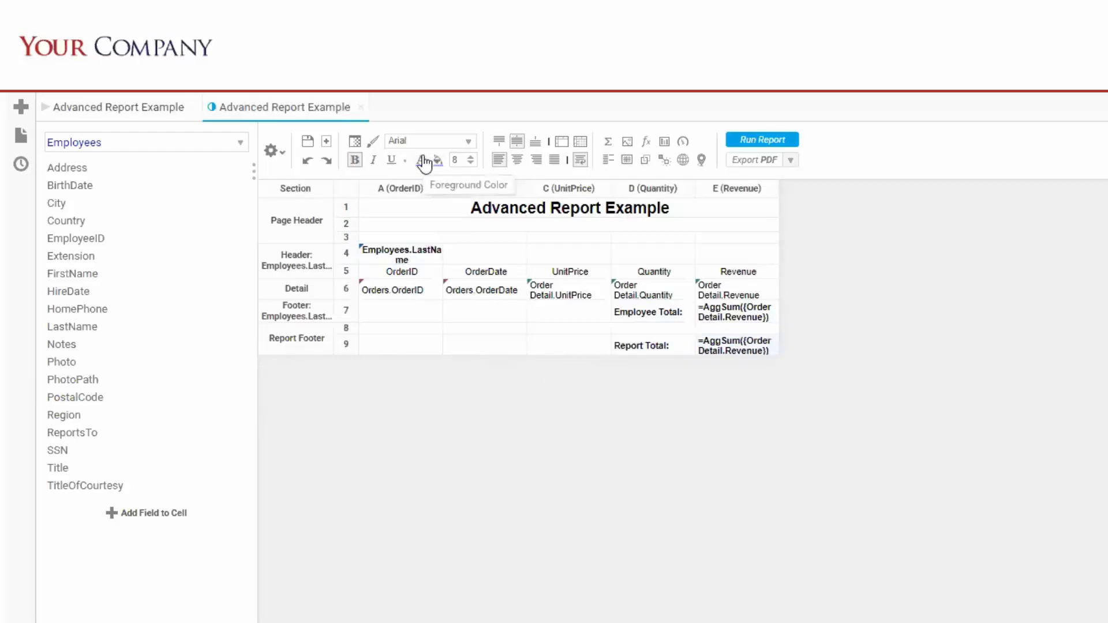
{"action": "mouse_move", "coordinate": [437, 159]}
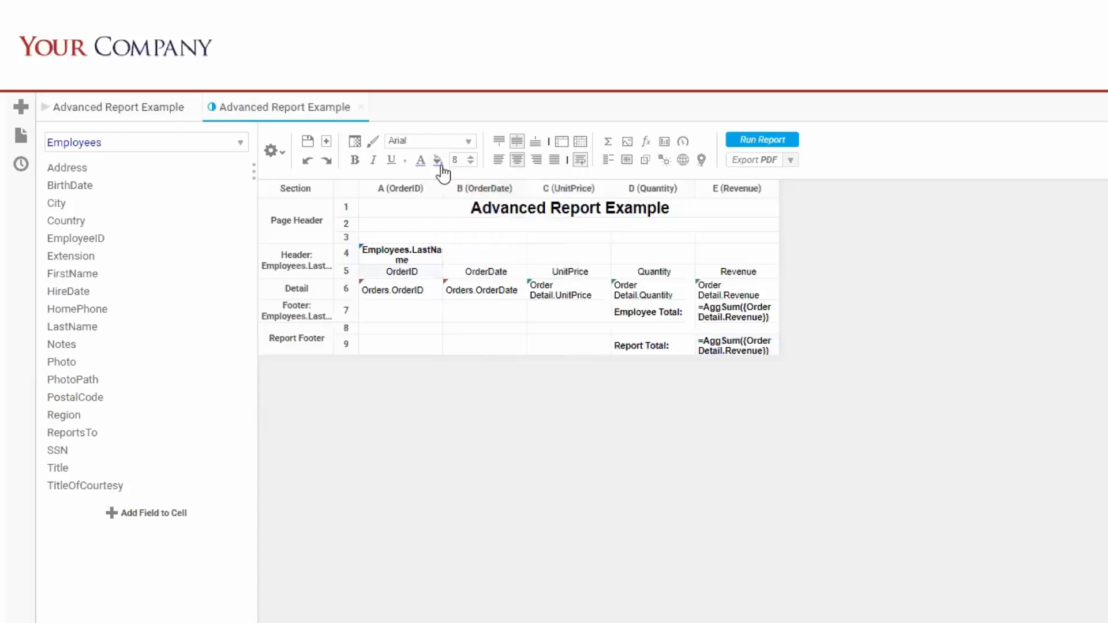
Choose a text colour for the OrderID column heading
{"action": "left_click", "coordinate": [438, 160]}
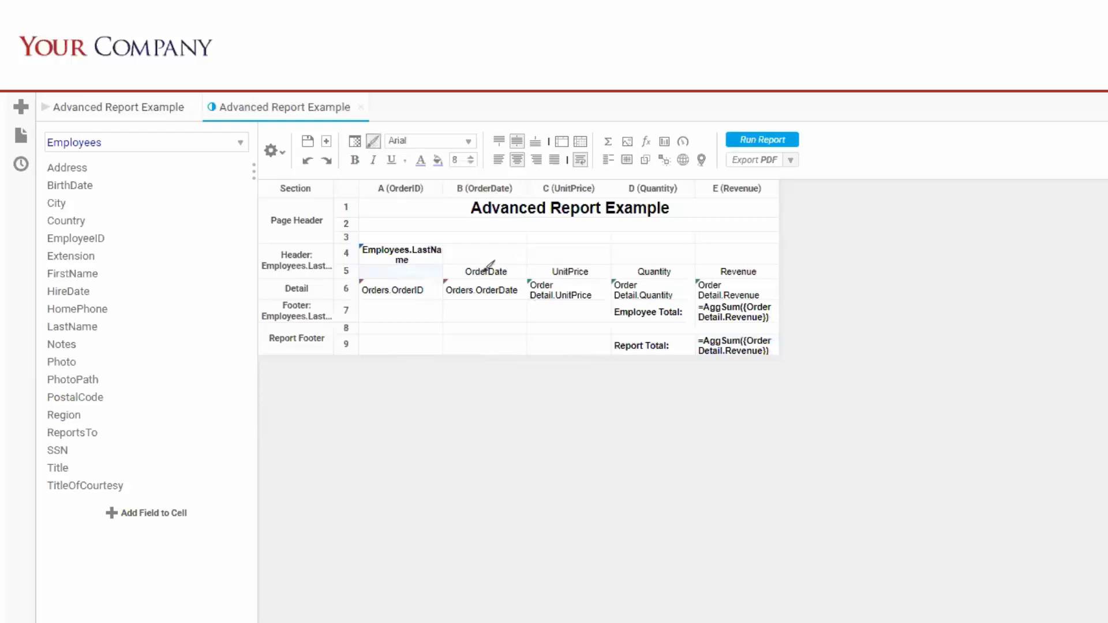
Copy OrderID's heading format across the headings and shade the remaining cells blue
{"action": "left_click", "coordinate": [400, 272]}
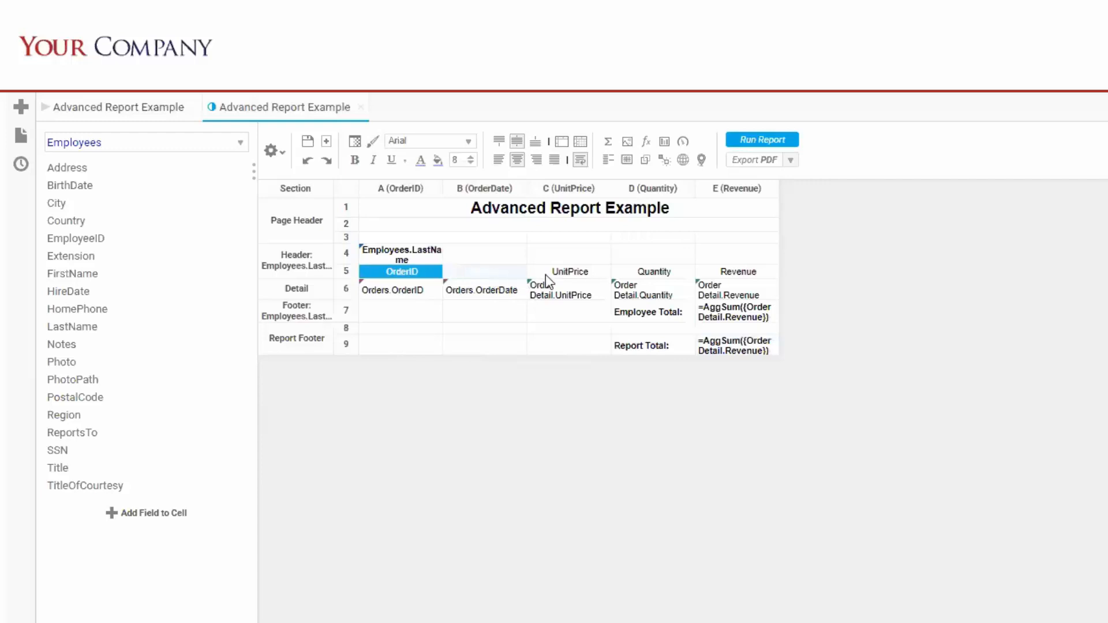
{"action": "left_click", "coordinate": [484, 271]}
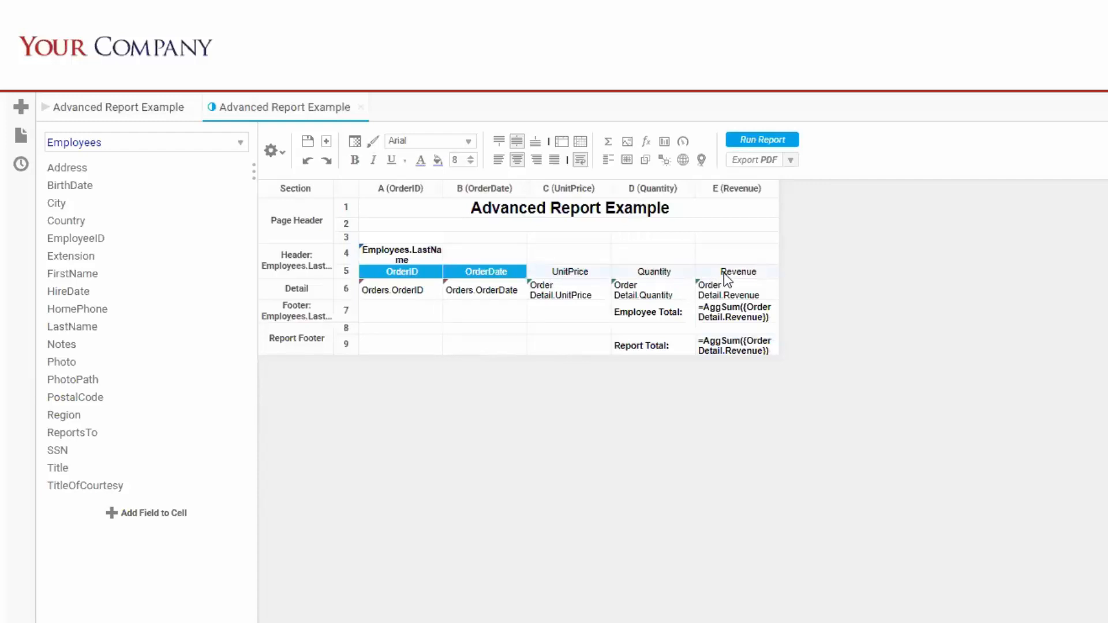
{"action": "mouse_move", "coordinate": [685, 275]}
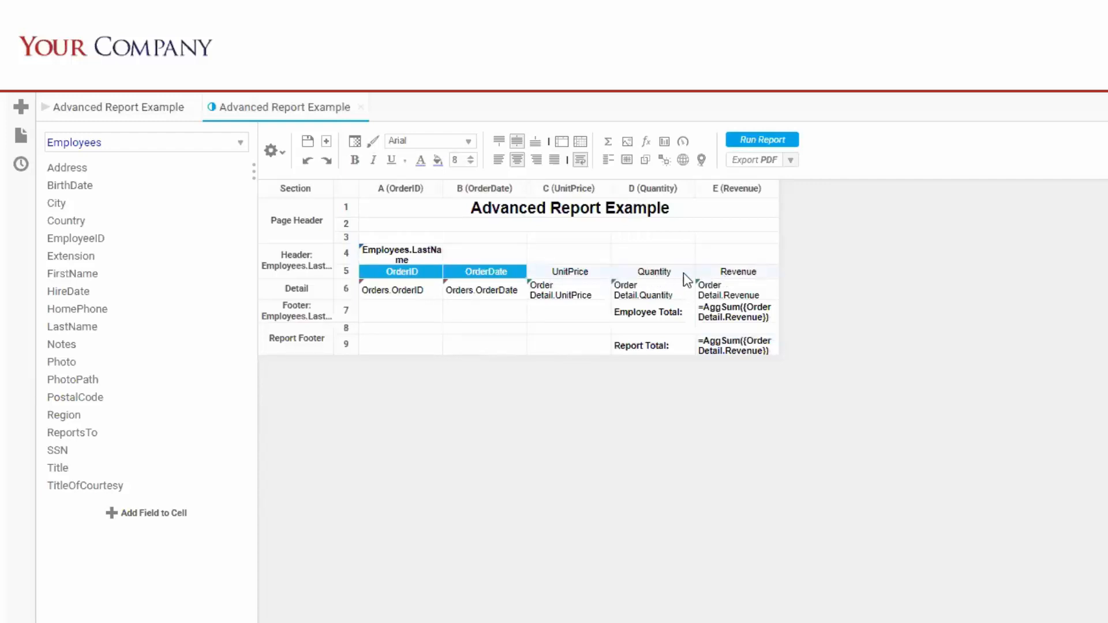
{"action": "mouse_move", "coordinate": [648, 282]}
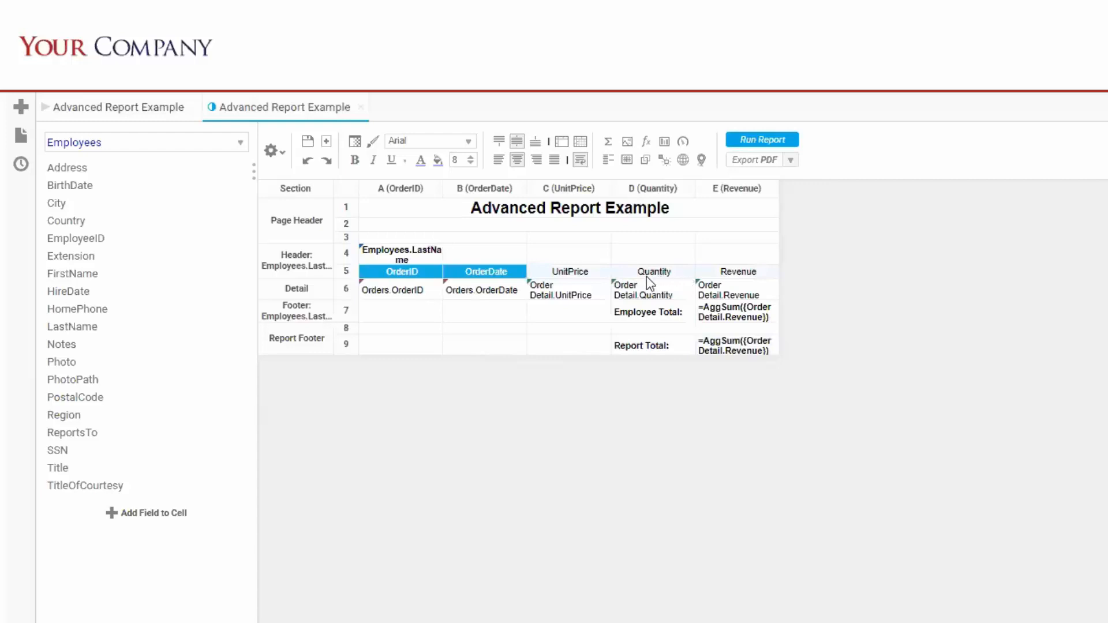
{"action": "left_click", "coordinate": [437, 160]}
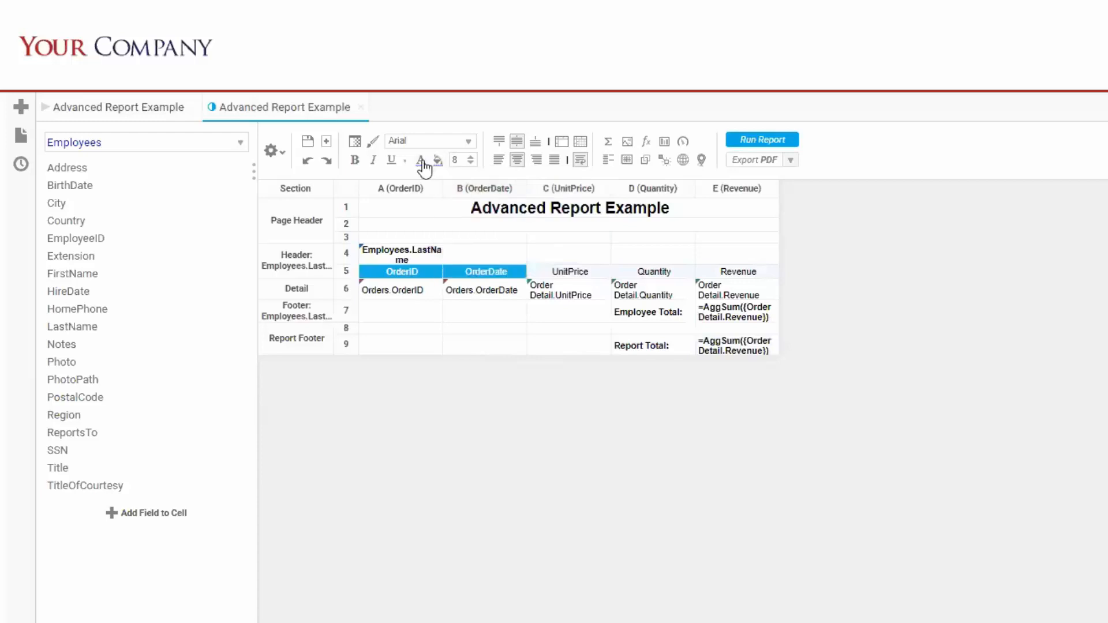
{"action": "left_click", "coordinate": [420, 159]}
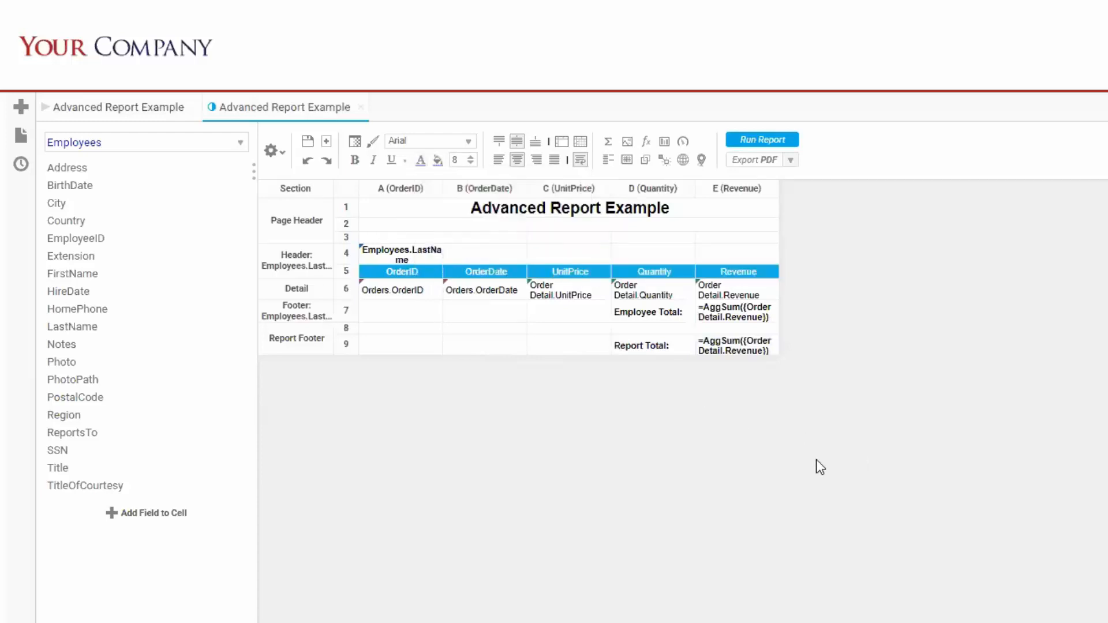
{"action": "left_click", "coordinate": [468, 141]}
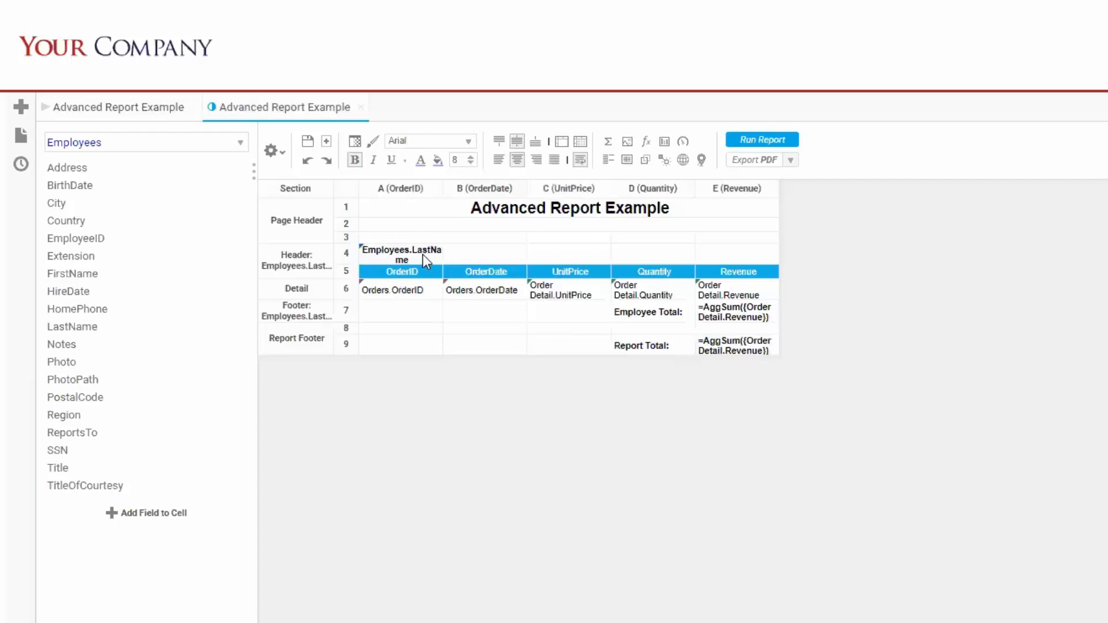
{"action": "mouse_move", "coordinate": [684, 315]}
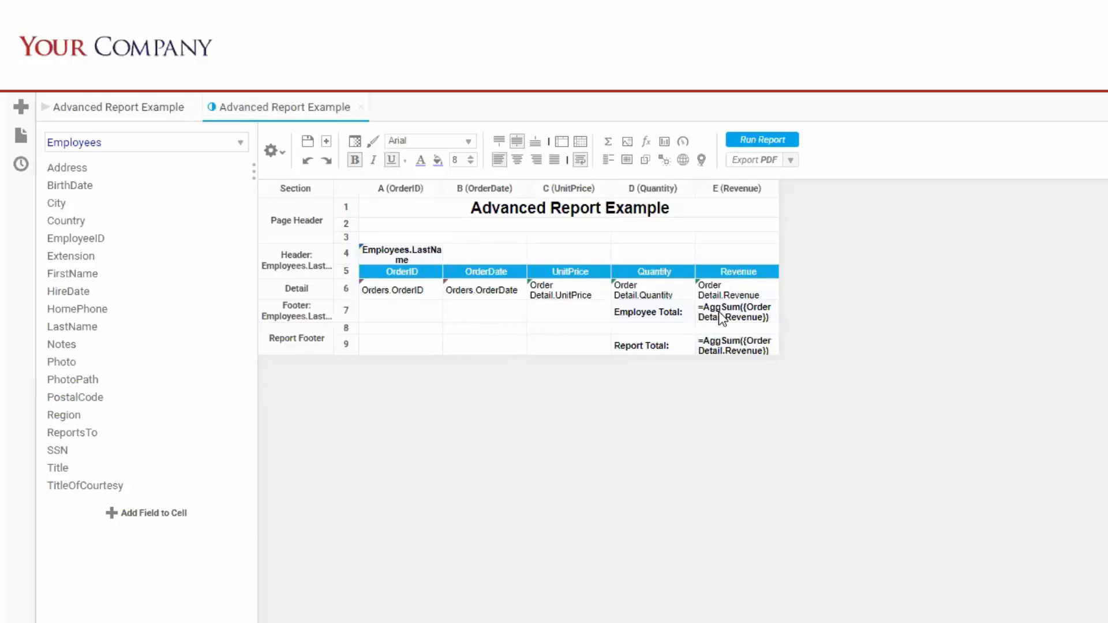
{"action": "mouse_move", "coordinate": [664, 351]}
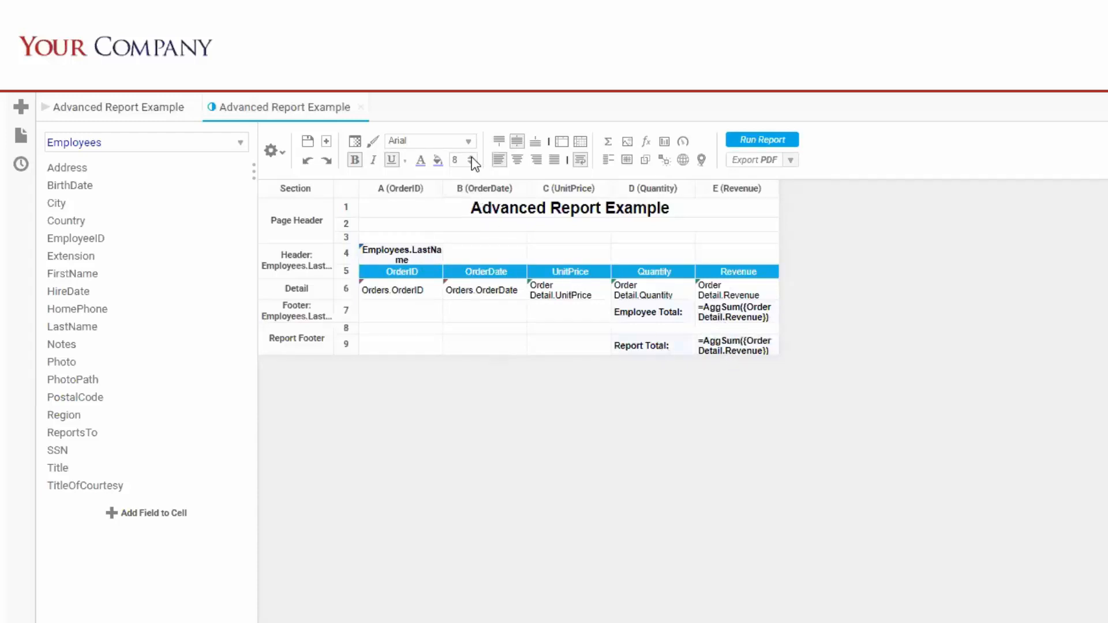
Set the group header and total row text to font size 10
{"action": "left_click", "coordinate": [472, 155]}
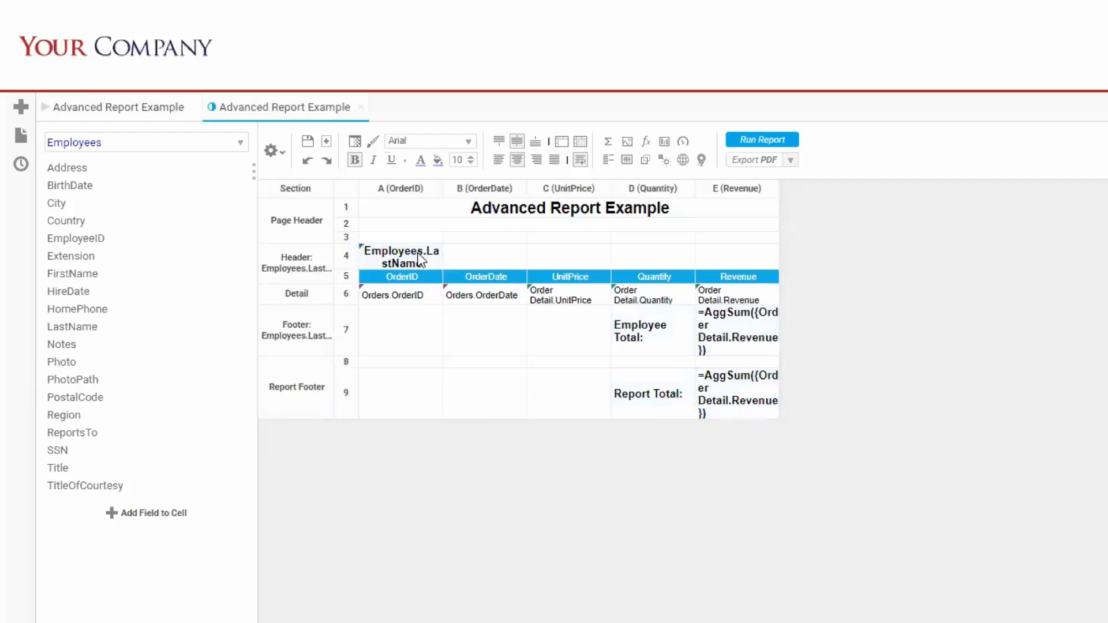
{"action": "left_click", "coordinate": [353, 141]}
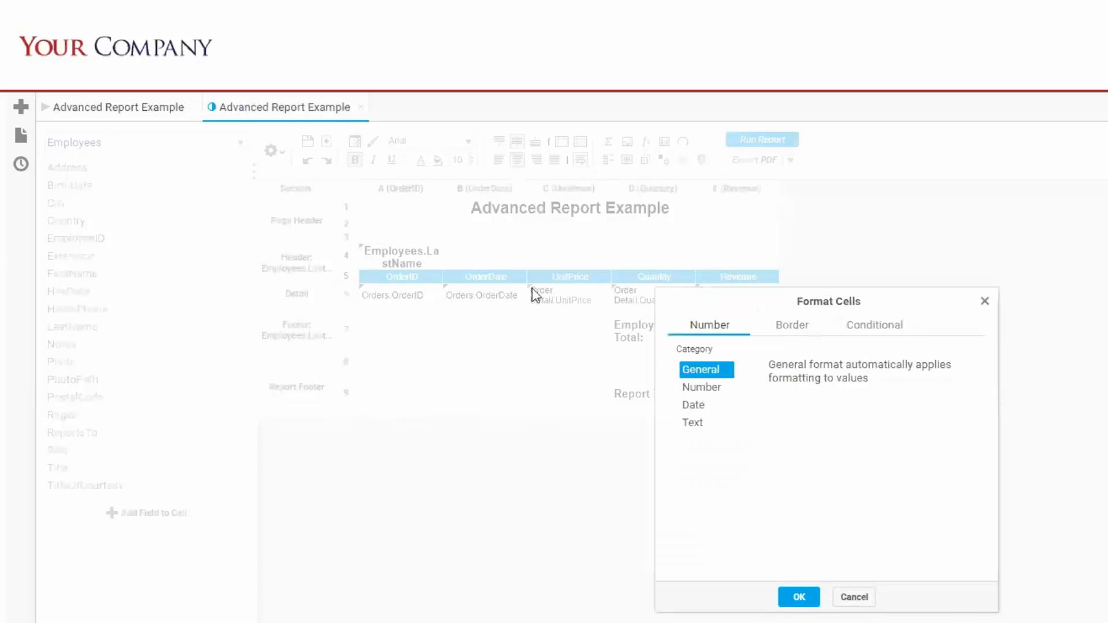
{"action": "mouse_move", "coordinate": [706, 375]}
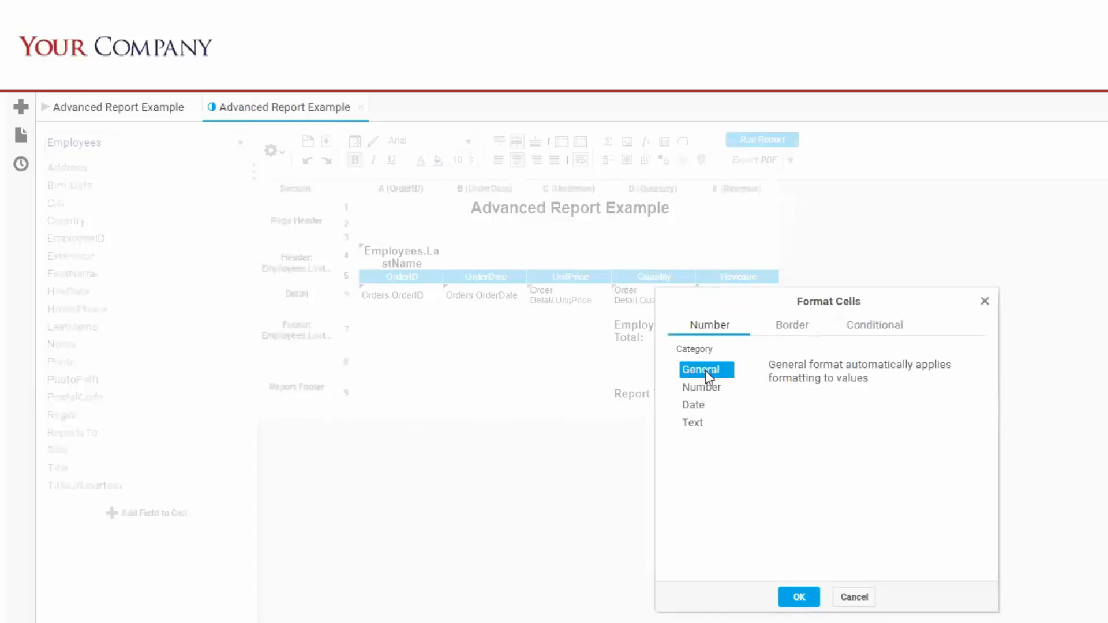
{"action": "mouse_move", "coordinate": [713, 394]}
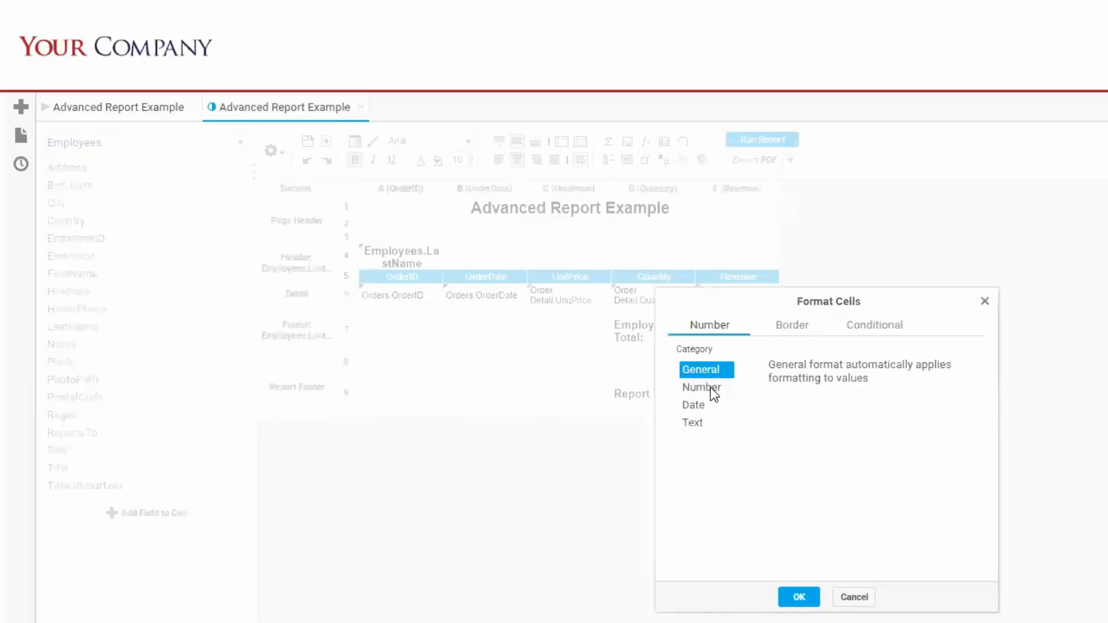
Preview the Number, Date and Text format options, then close the cell formatting settings
{"action": "left_click", "coordinate": [701, 387]}
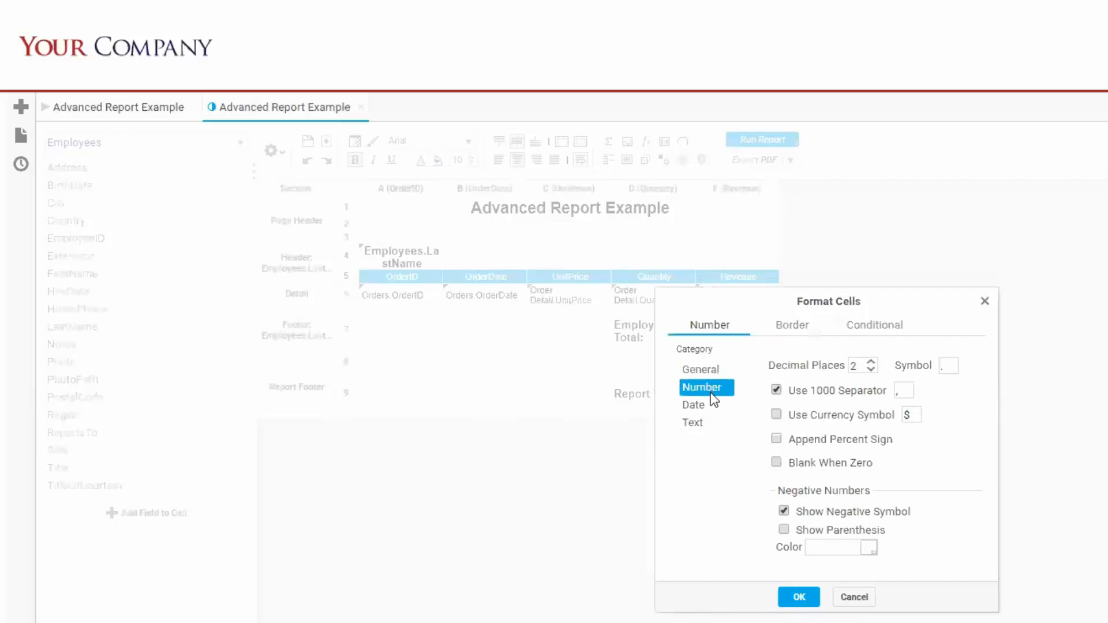
{"action": "left_click", "coordinate": [693, 405]}
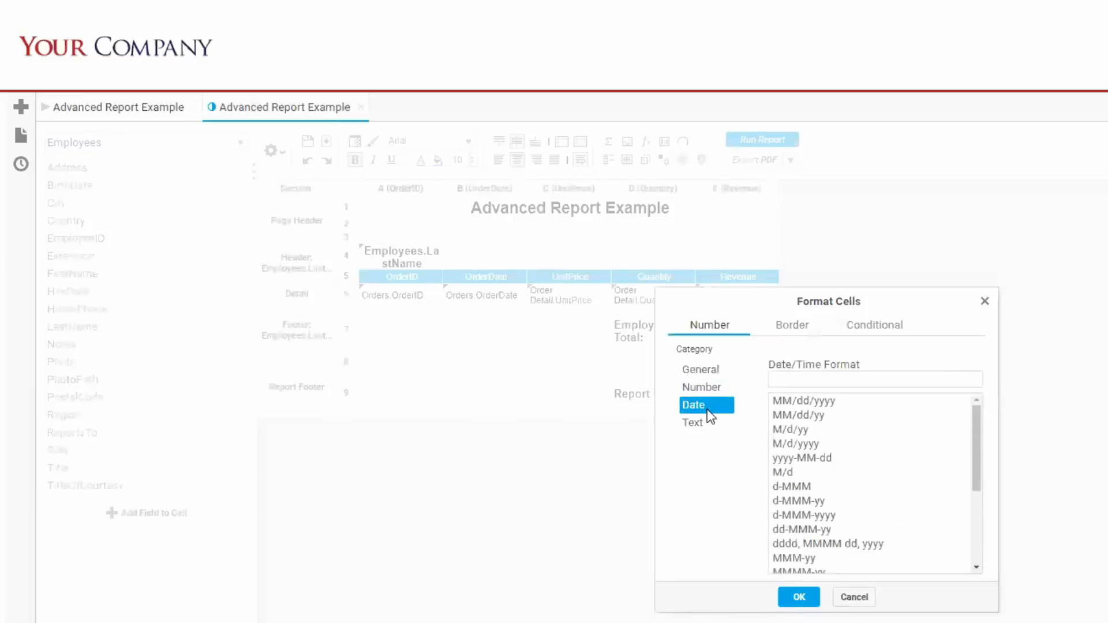
{"action": "mouse_move", "coordinate": [695, 427]}
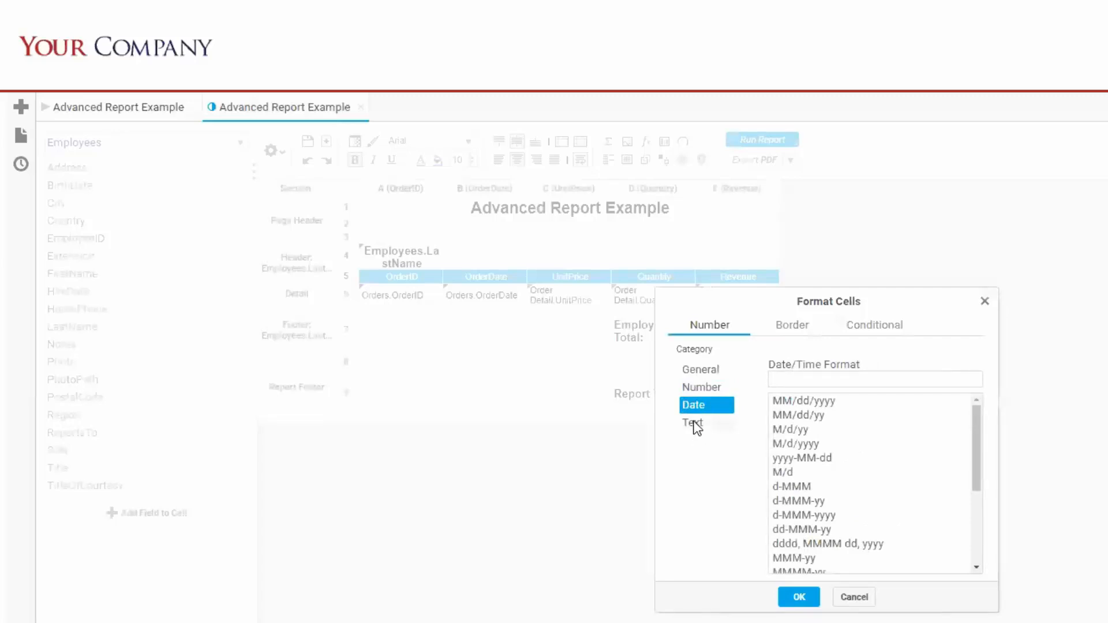
{"action": "left_click", "coordinate": [693, 422]}
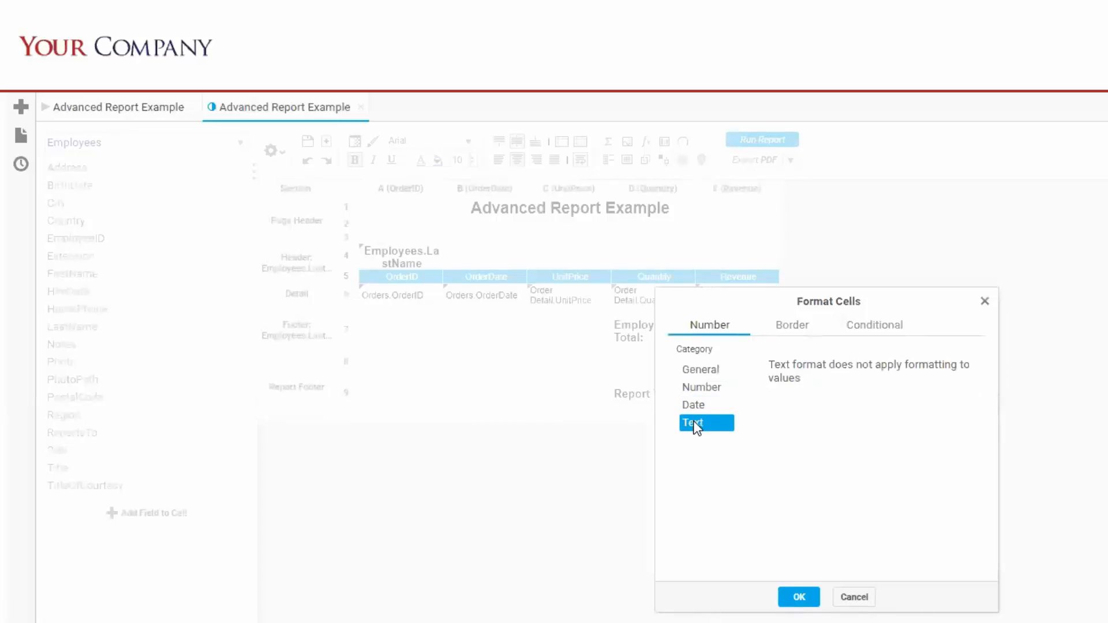
{"action": "mouse_move", "coordinate": [809, 578]}
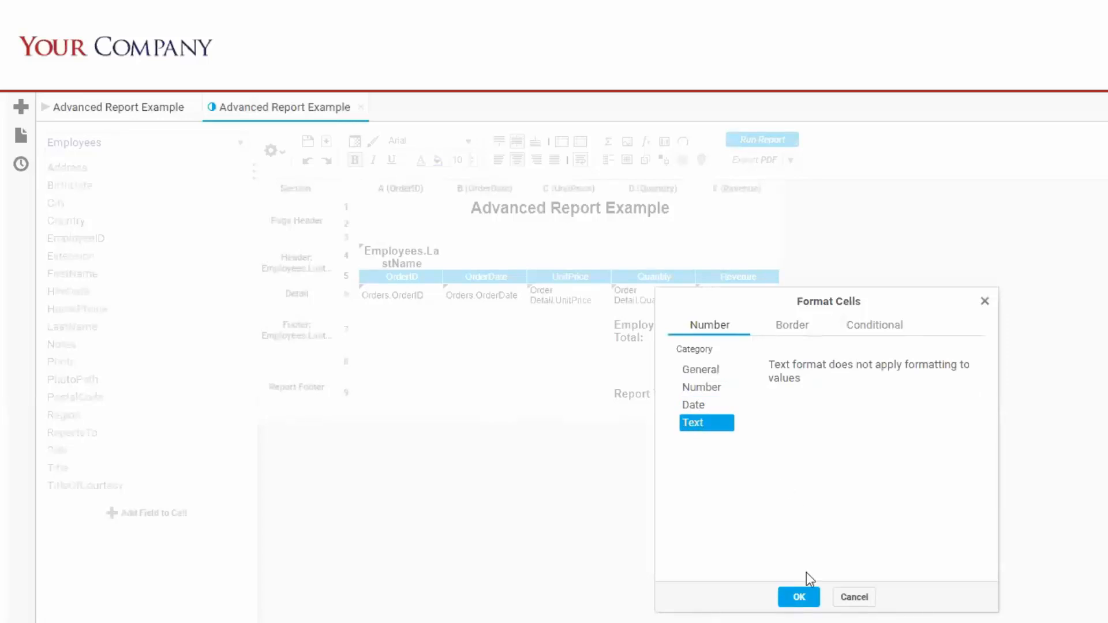
{"action": "left_click", "coordinate": [798, 597]}
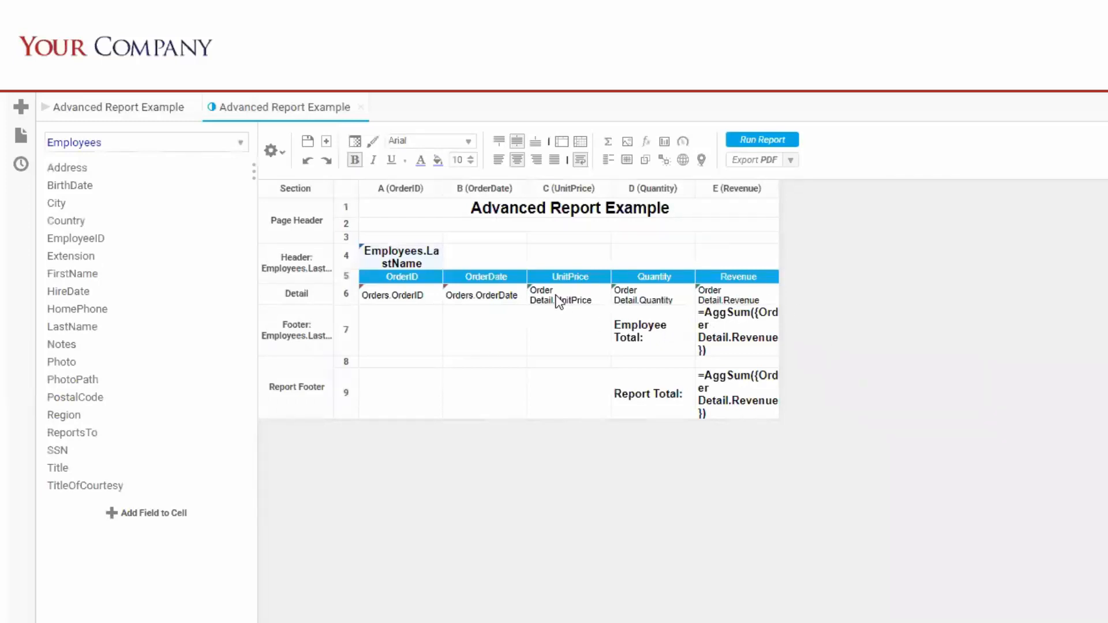
{"action": "mouse_move", "coordinate": [559, 299]}
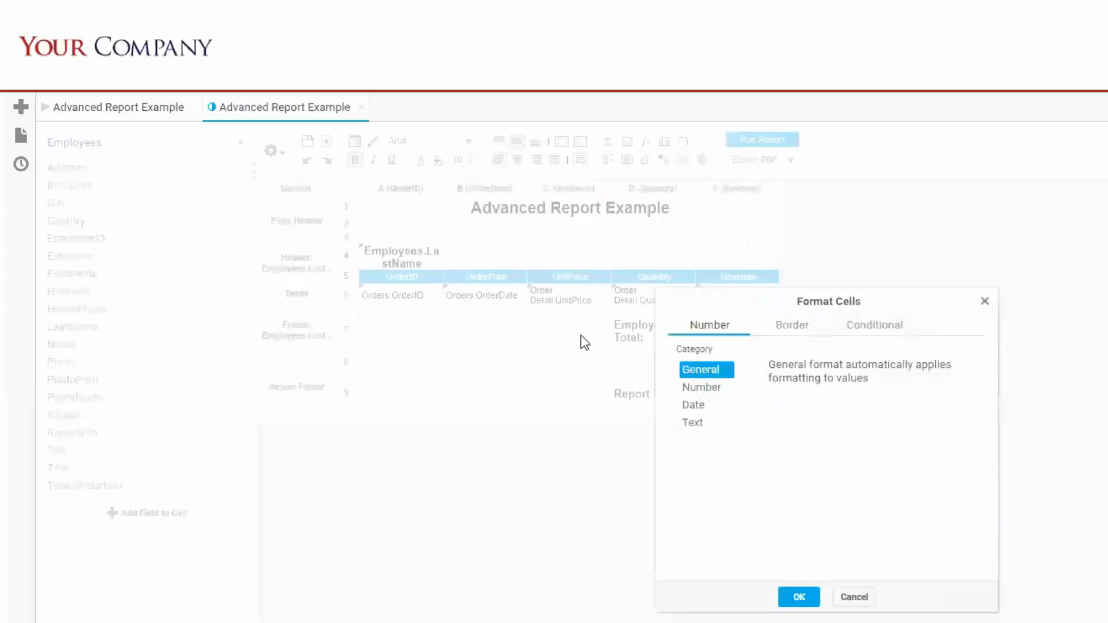
Format the price and revenue values as currency with 2 decimal places
{"action": "left_click", "coordinate": [701, 387]}
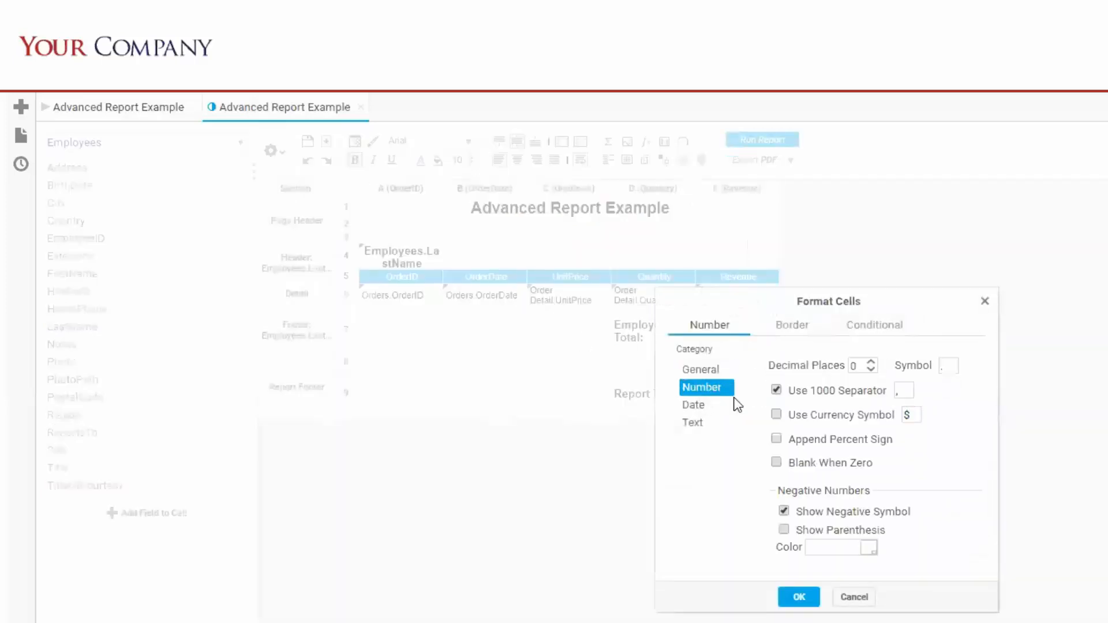
{"action": "left_click", "coordinate": [776, 415]}
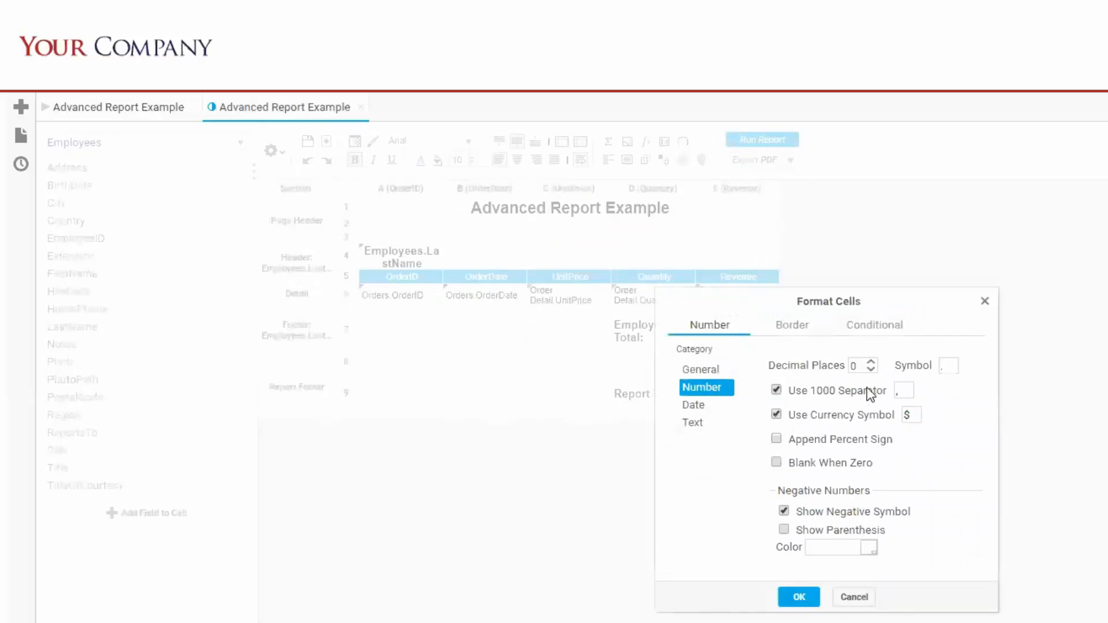
{"action": "left_click", "coordinate": [871, 361]}
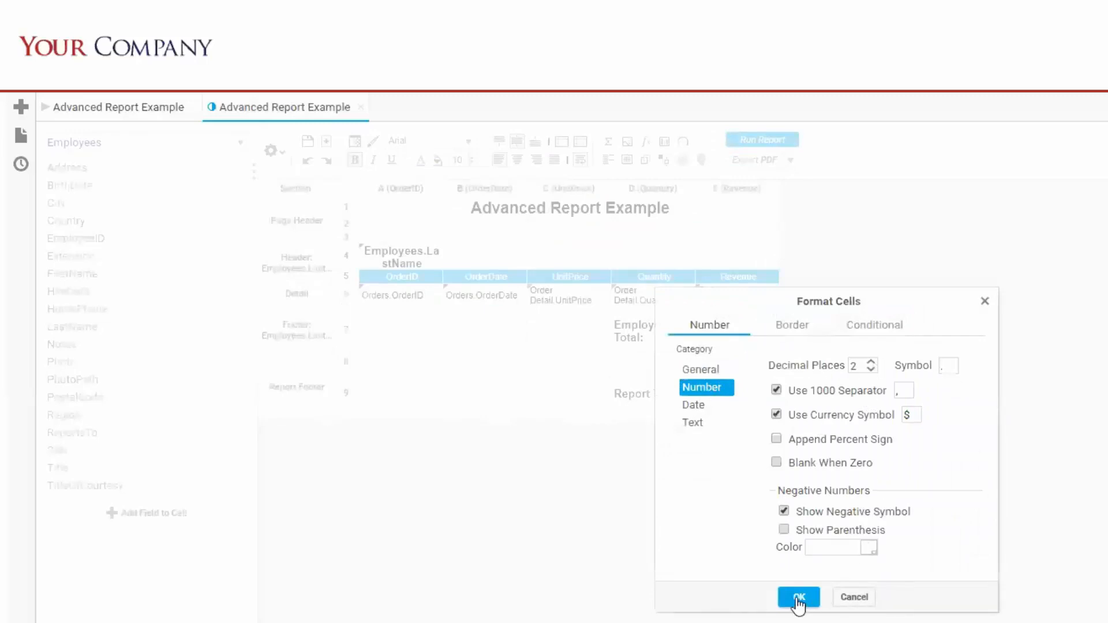
{"action": "left_click", "coordinate": [797, 597]}
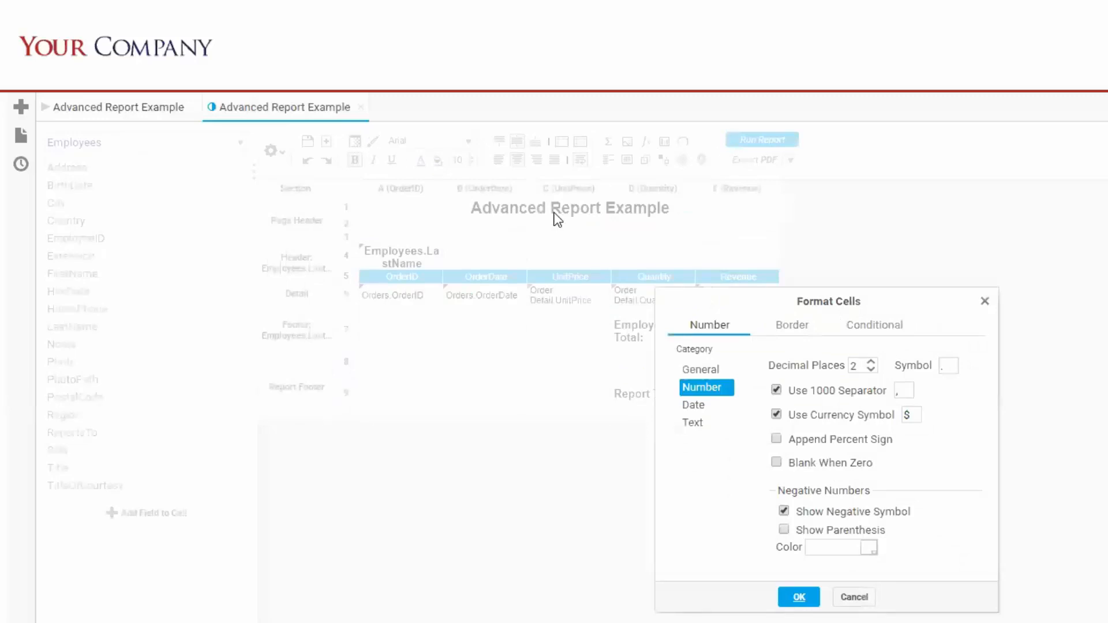
{"action": "left_click", "coordinate": [791, 325]}
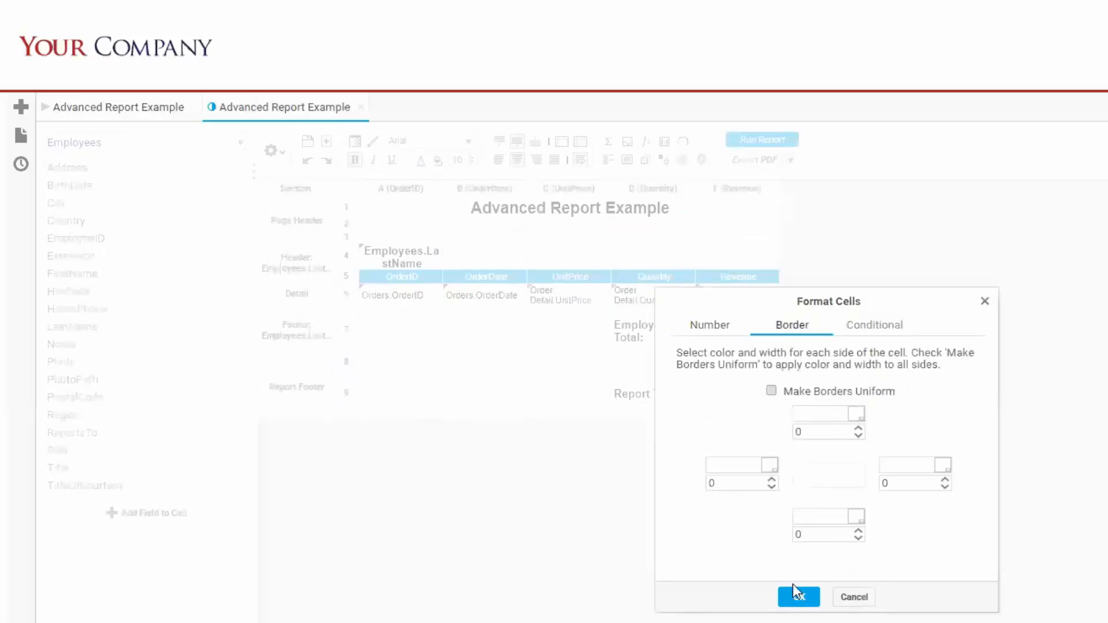
Add black 1px top, left and bottom borders to the Employee Total and Report Total cells
{"action": "left_click", "coordinate": [797, 595]}
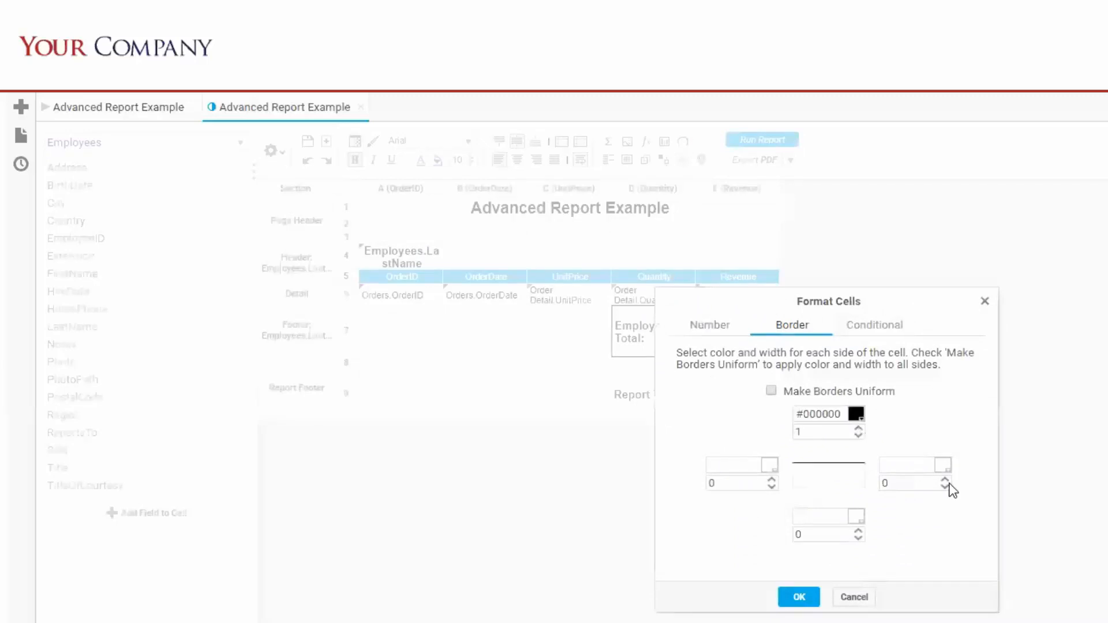
{"action": "left_click", "coordinate": [797, 597]}
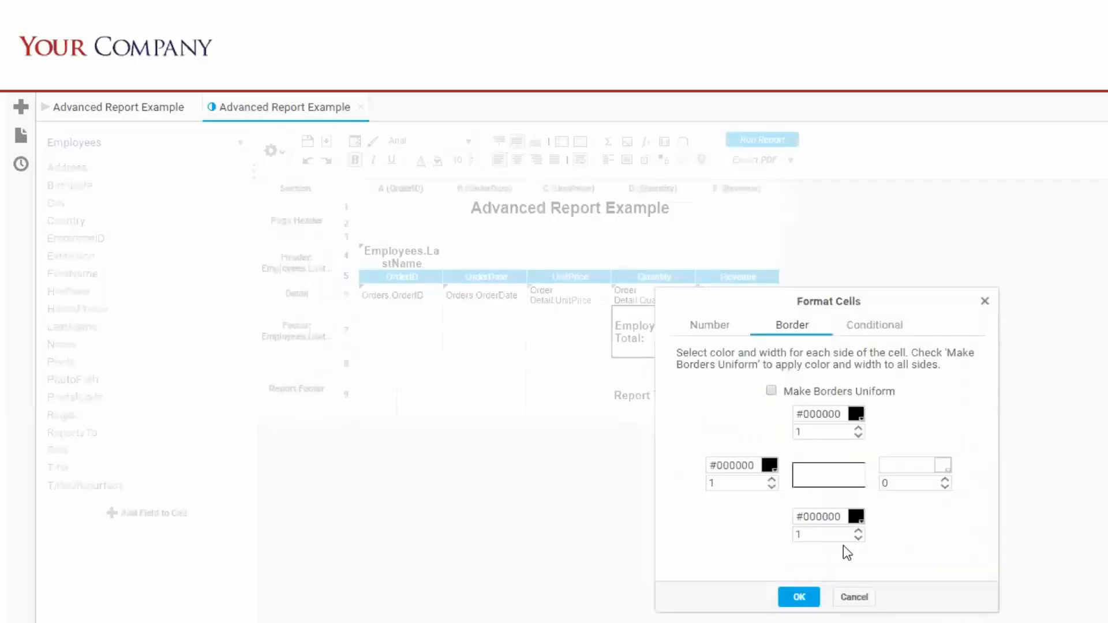
{"action": "left_click", "coordinate": [797, 597]}
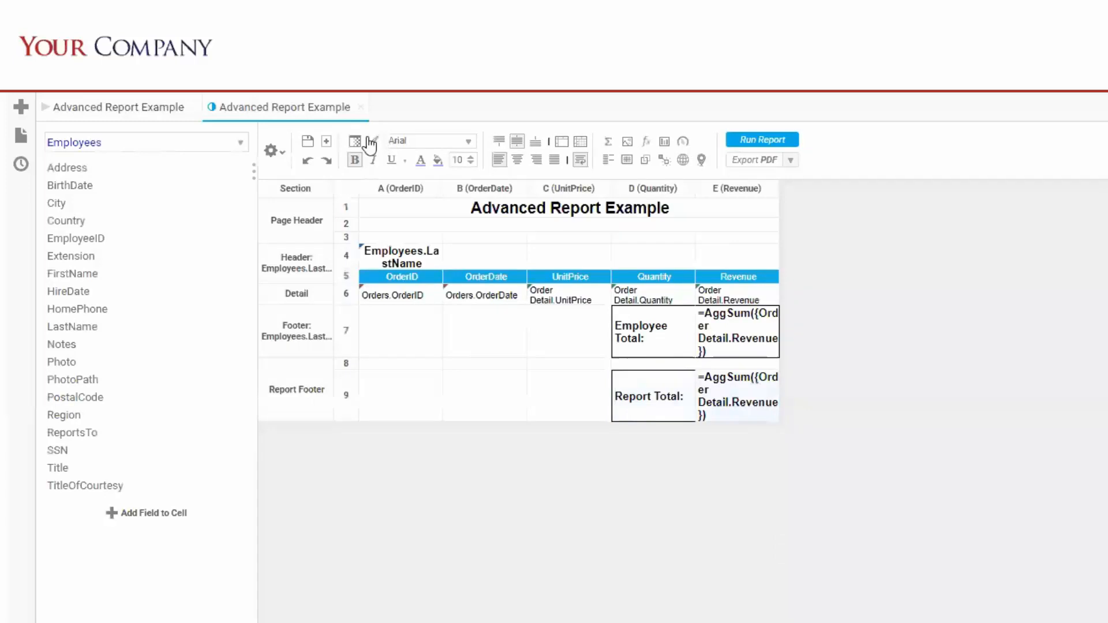
{"action": "left_click", "coordinate": [362, 142]}
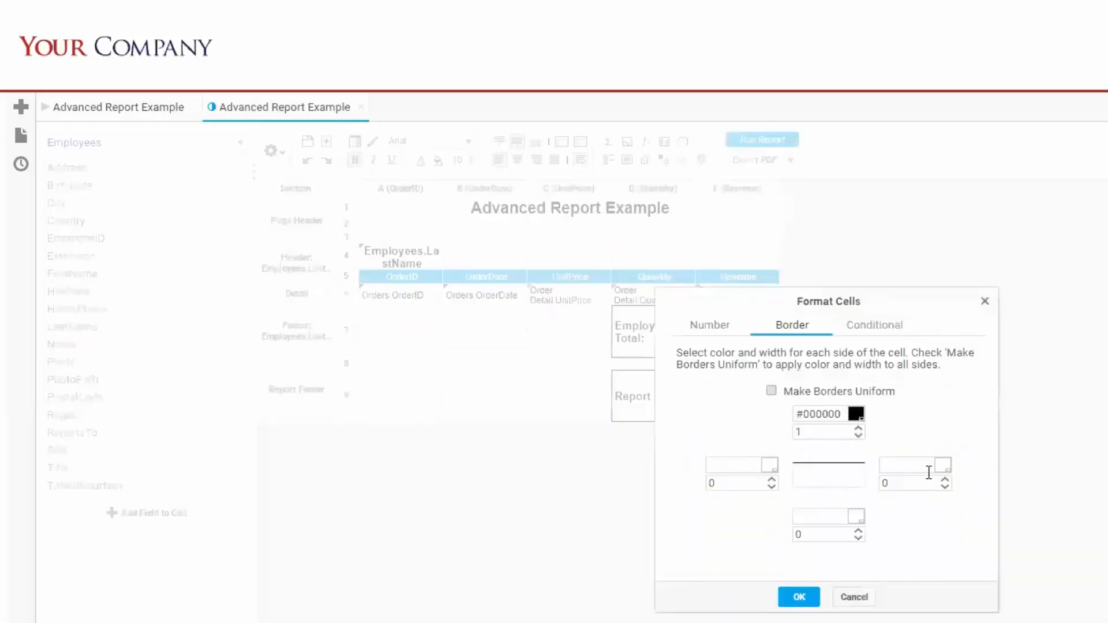
{"action": "left_click", "coordinate": [797, 597]}
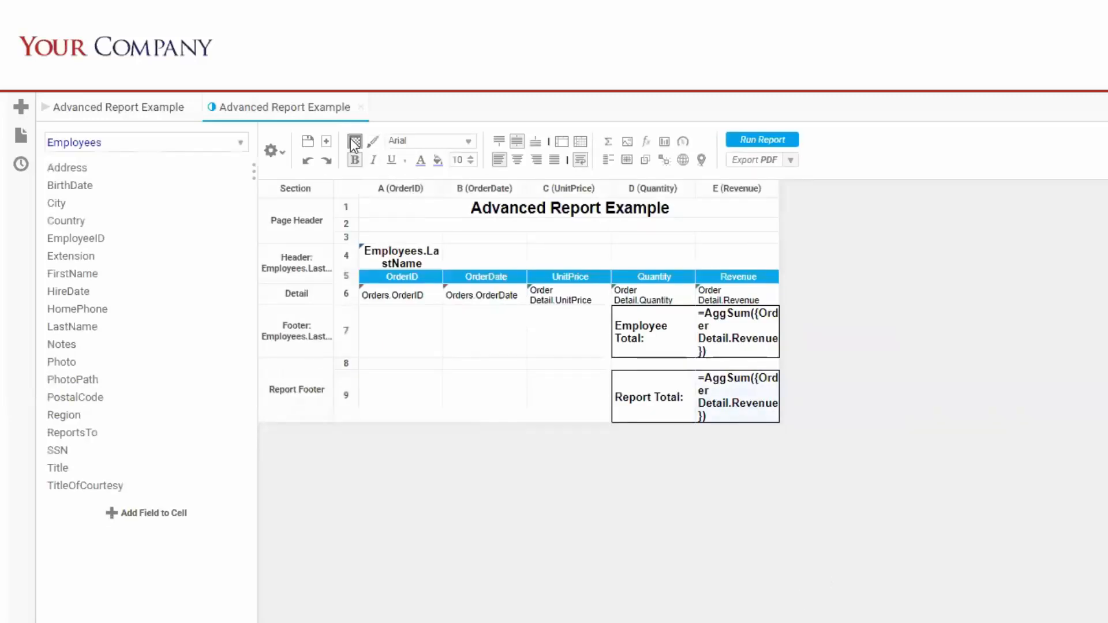
Review the Conditional formatting tab, then close Format Cells
{"action": "left_click", "coordinate": [354, 142]}
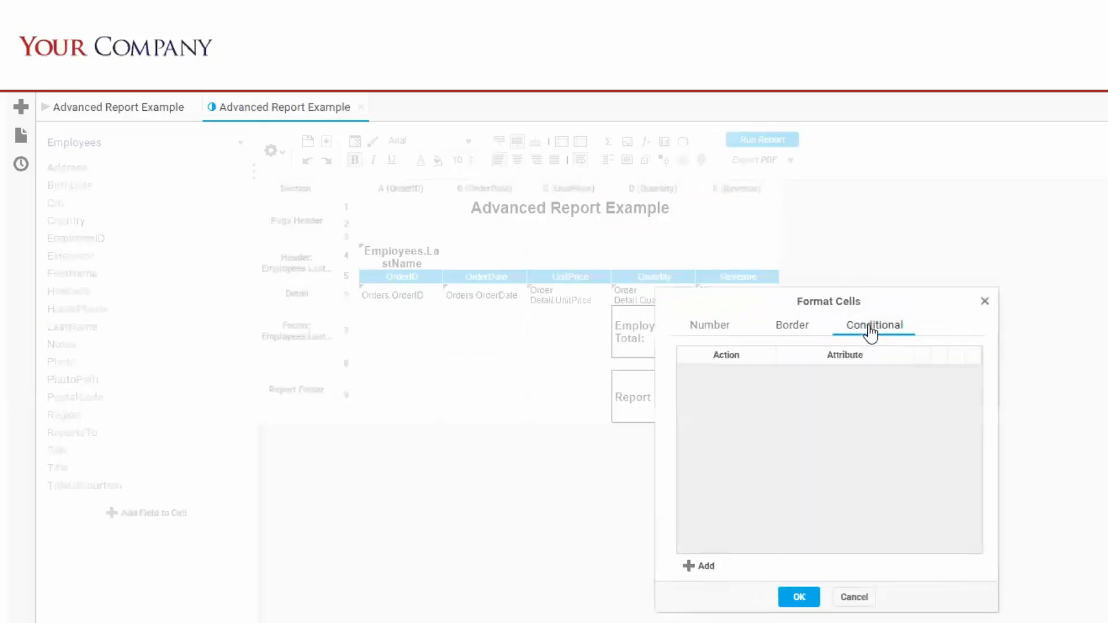
{"action": "mouse_move", "coordinate": [892, 397]}
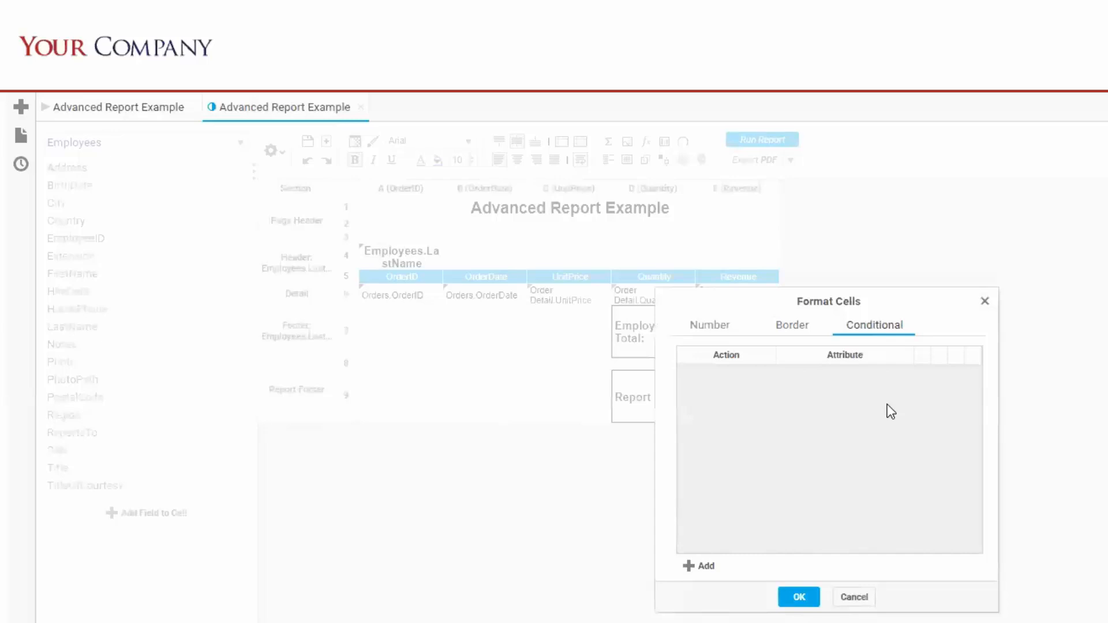
{"action": "mouse_move", "coordinate": [875, 492]}
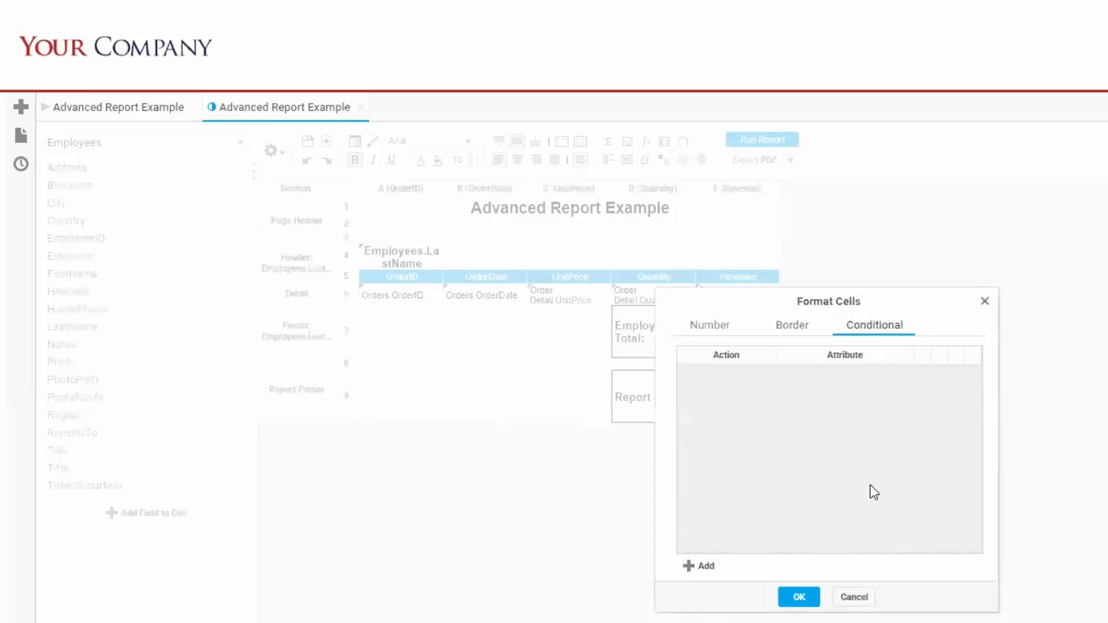
{"action": "left_click", "coordinate": [853, 597]}
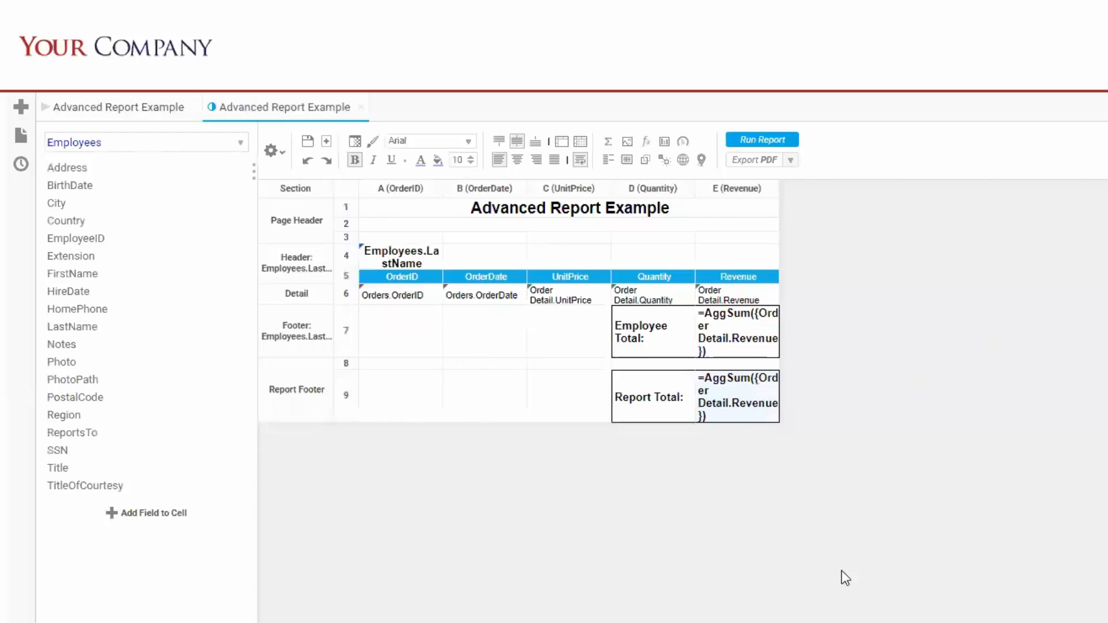
{"action": "mouse_move", "coordinate": [776, 432]}
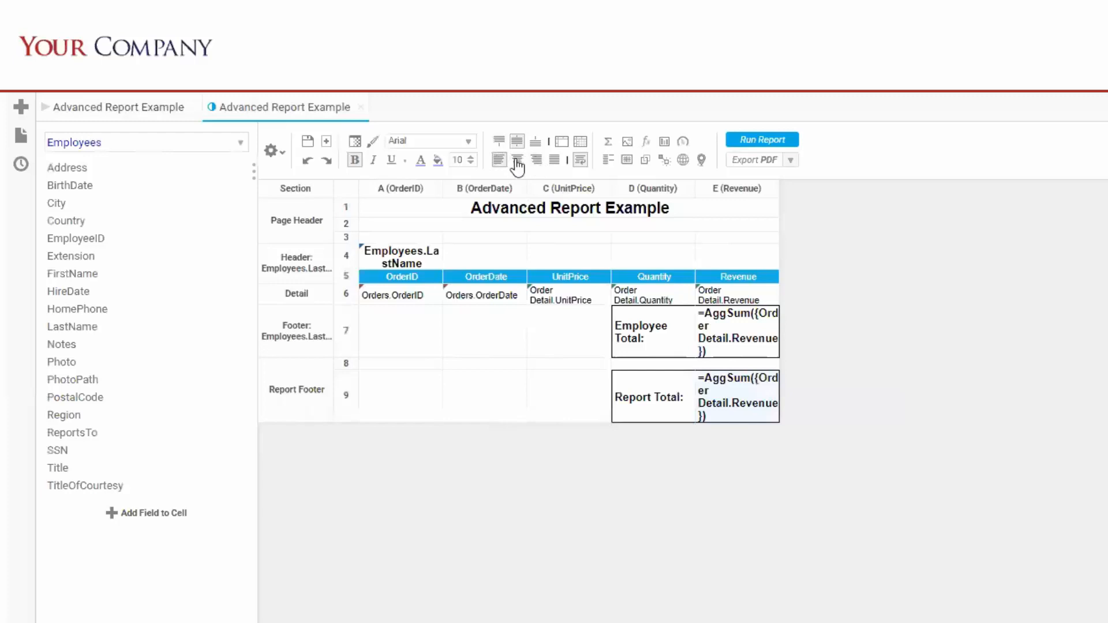
{"action": "mouse_move", "coordinate": [537, 141]}
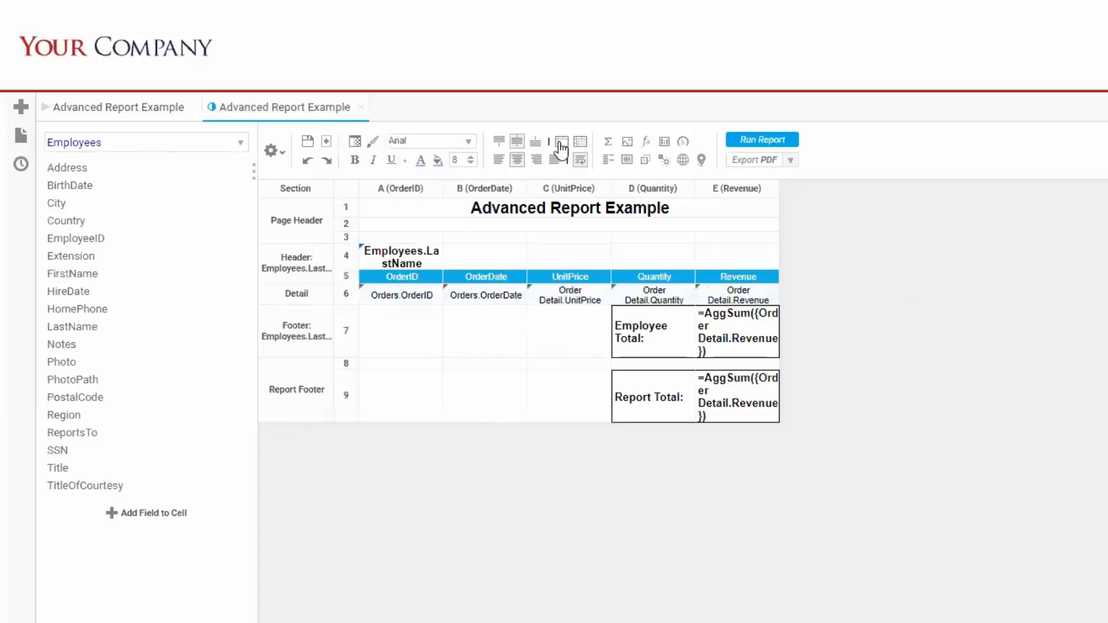
{"action": "mouse_move", "coordinate": [581, 160]}
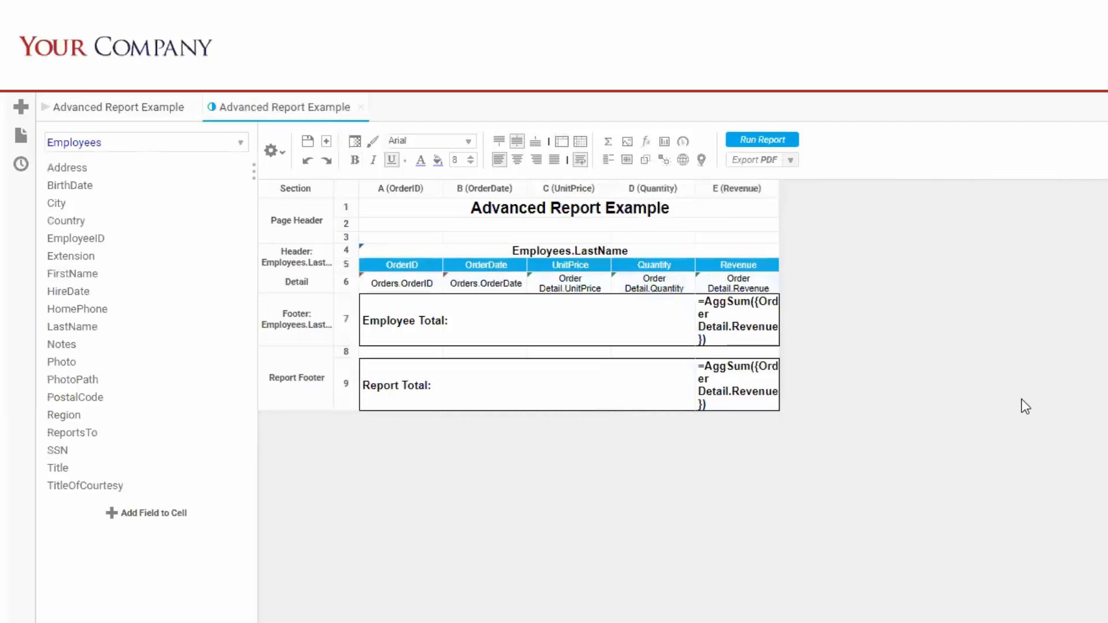
{"action": "mouse_move", "coordinate": [1033, 429]}
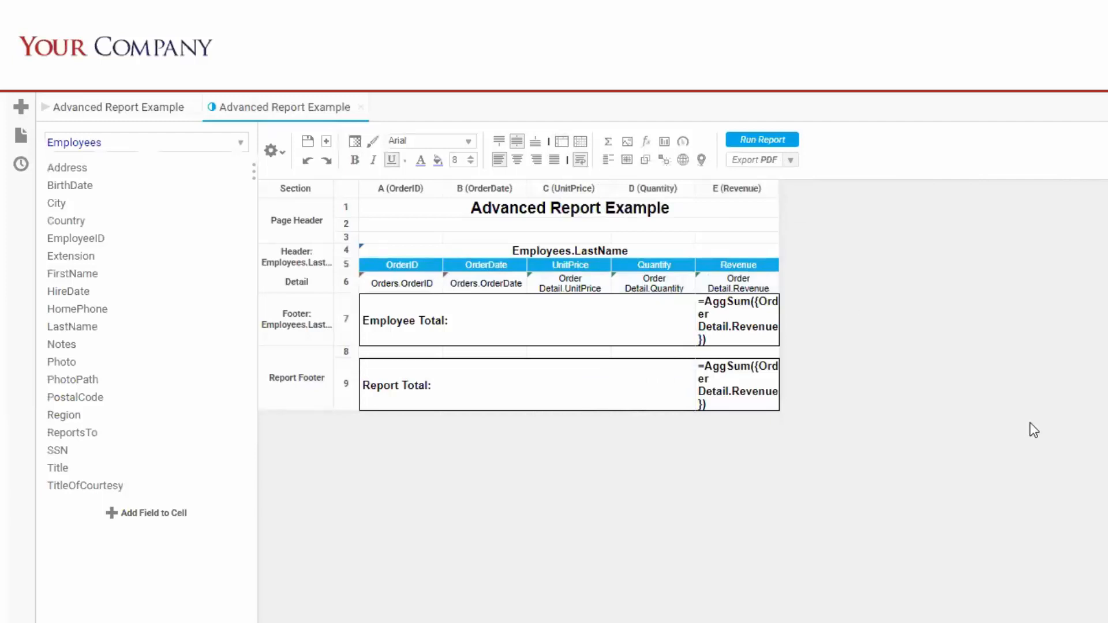
{"action": "mouse_move", "coordinate": [822, 548]}
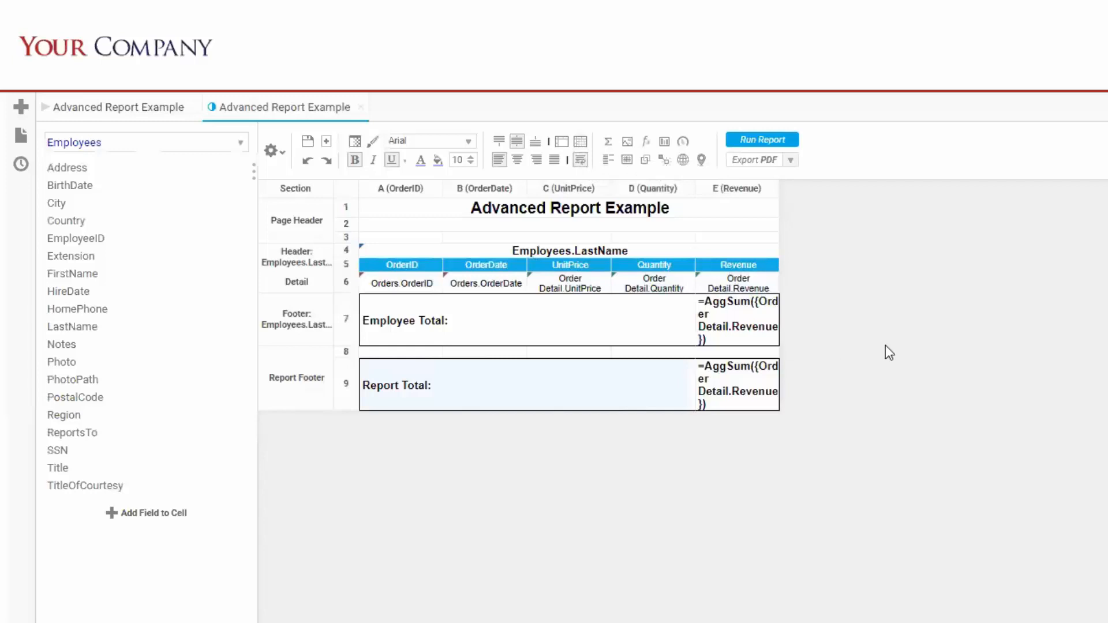
{"action": "mouse_move", "coordinate": [663, 318]}
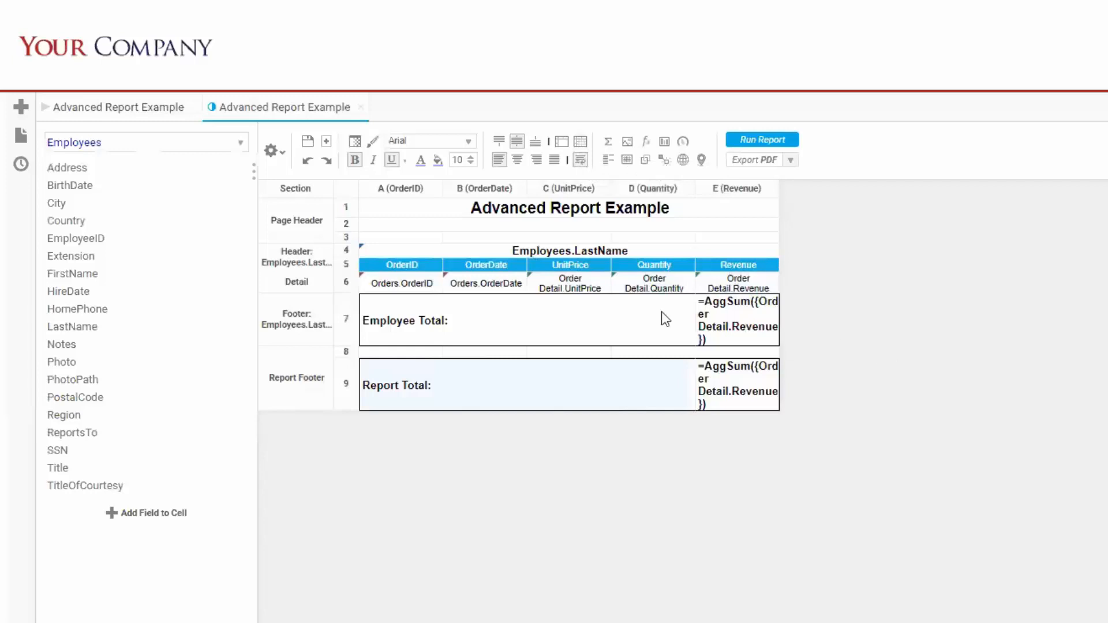
{"action": "mouse_move", "coordinate": [406, 286]}
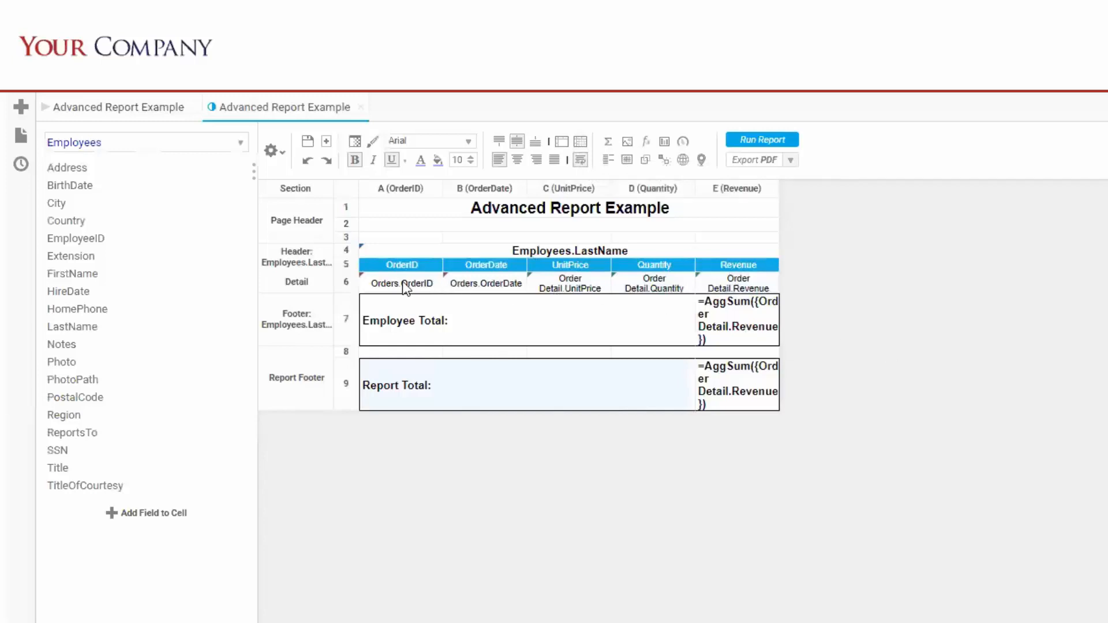
{"action": "mouse_move", "coordinate": [302, 290]}
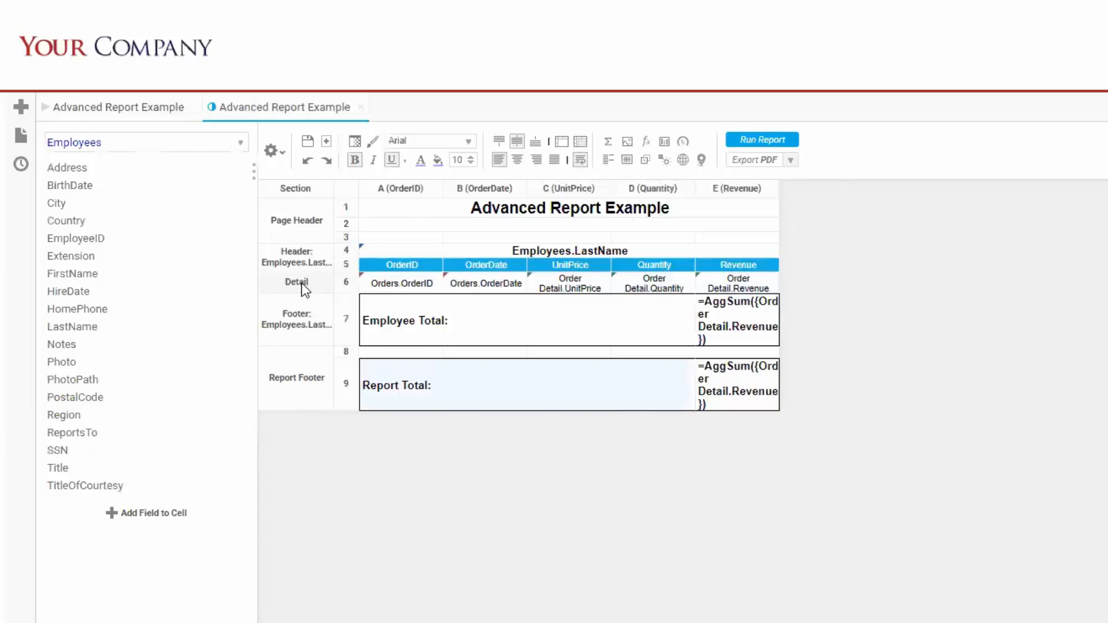
Set the Detail section's alternate row shading to gray #898989
{"action": "right_click", "coordinate": [296, 282]}
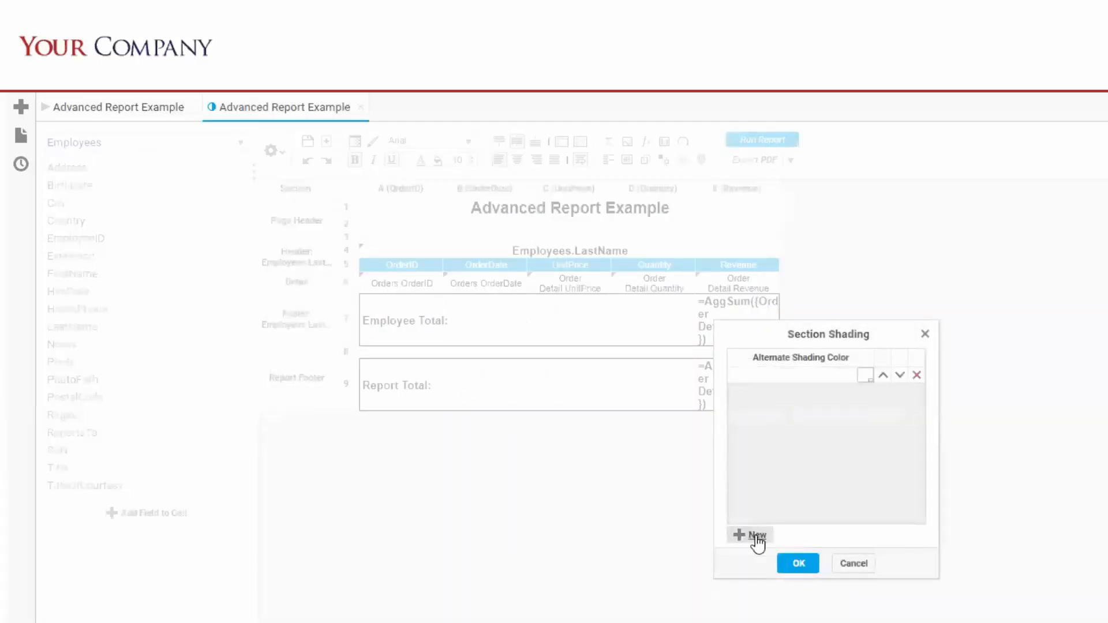
{"action": "left_click", "coordinate": [750, 534]}
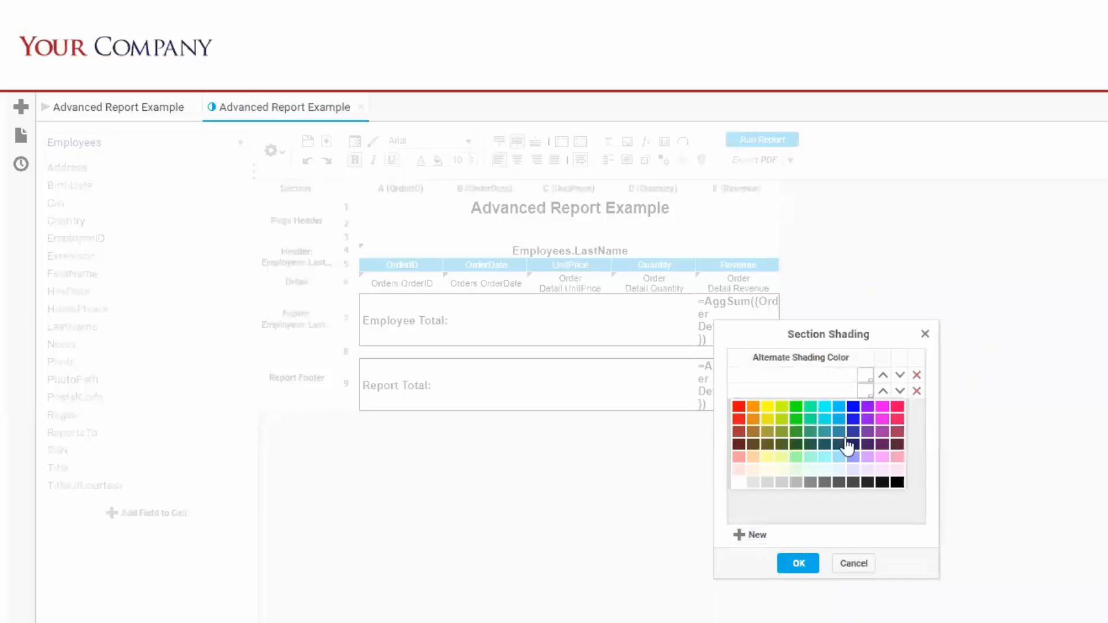
{"action": "left_click", "coordinate": [848, 445]}
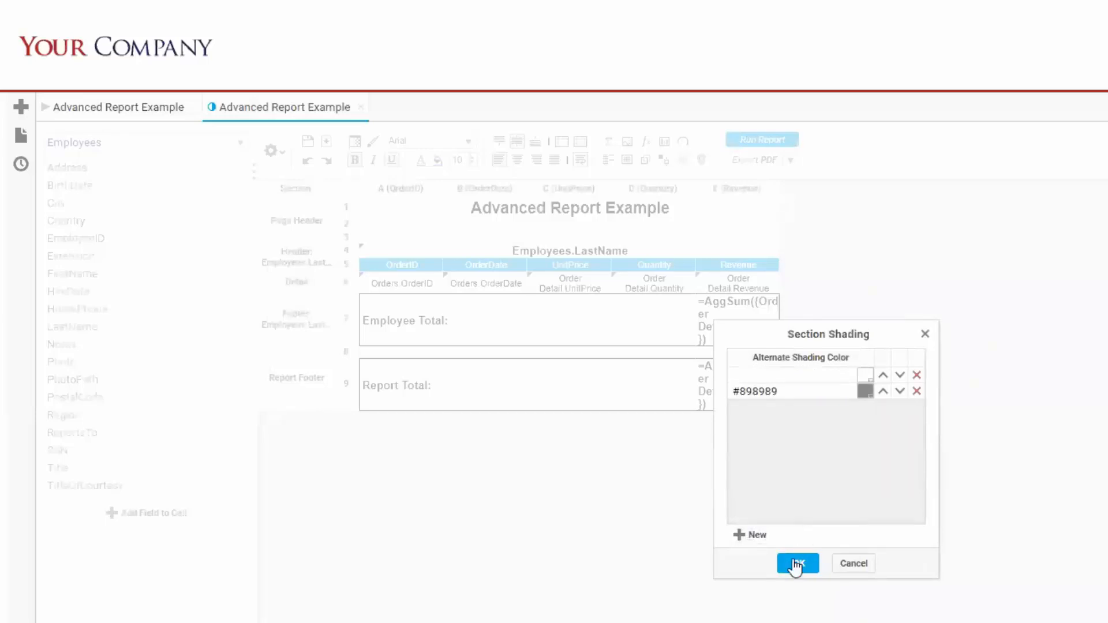
{"action": "left_click", "coordinate": [796, 563]}
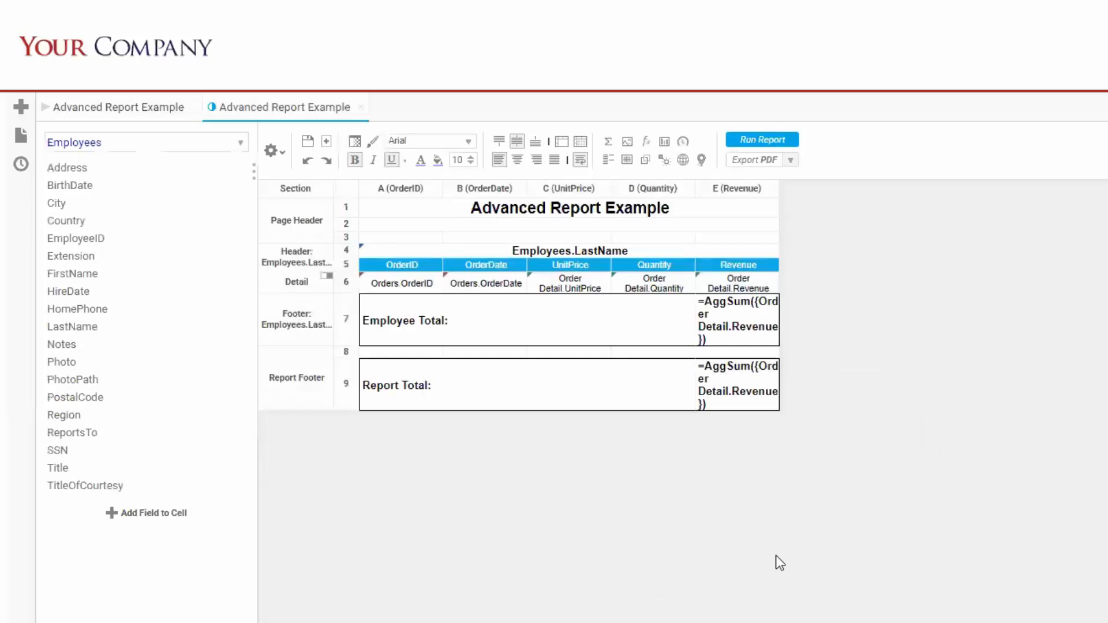
{"action": "mouse_move", "coordinate": [762, 139]}
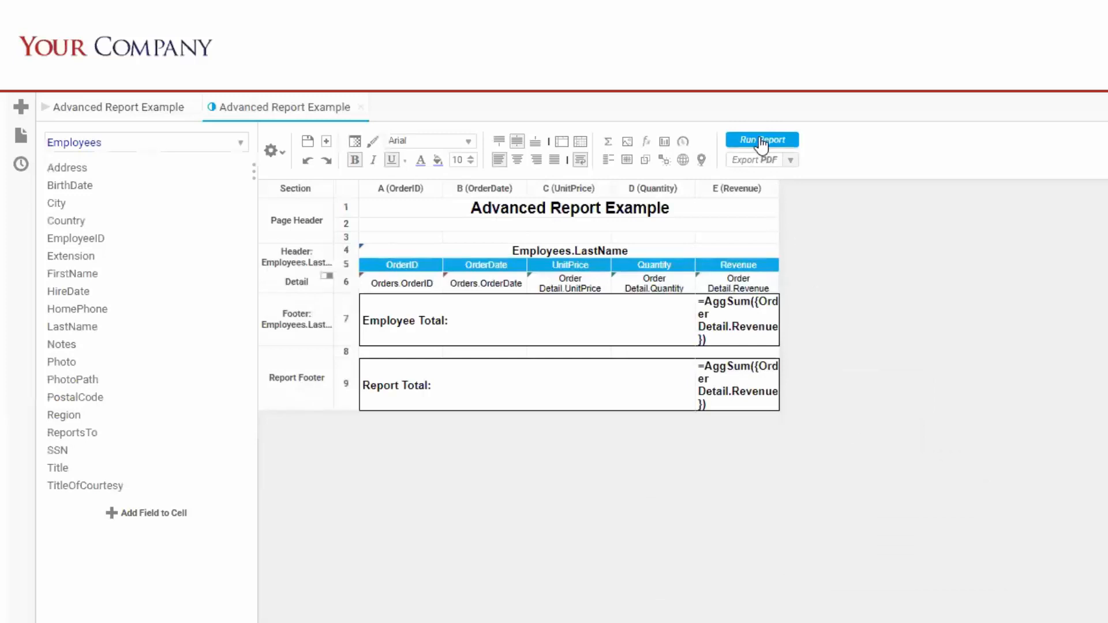
Run the report, jump to its last page and scroll to the totals
{"action": "left_click", "coordinate": [761, 139]}
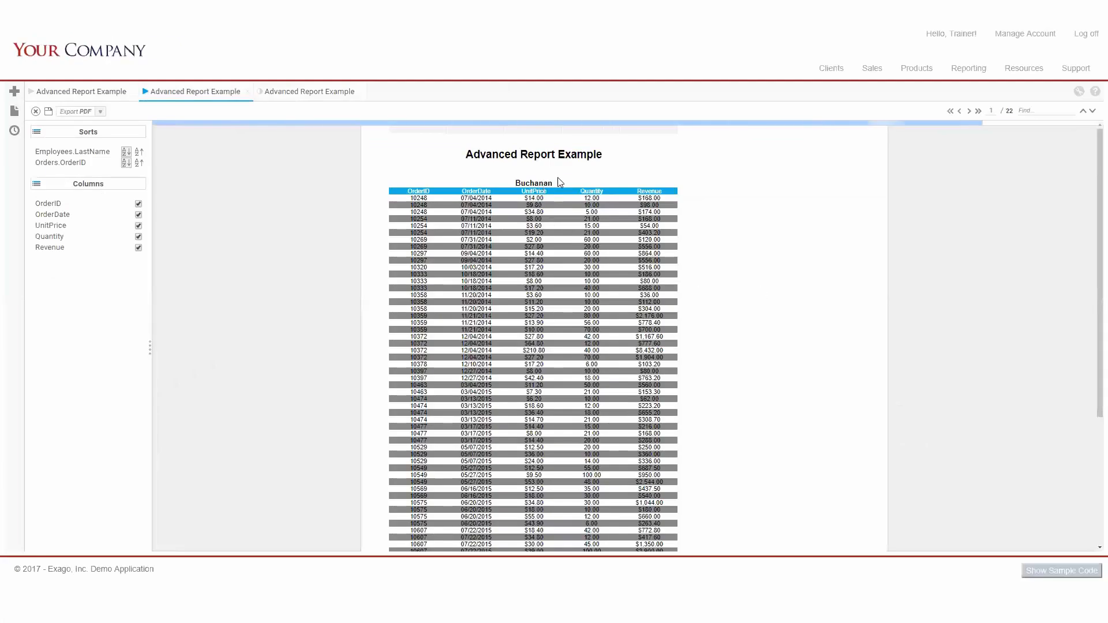
{"action": "left_click", "coordinate": [978, 111]}
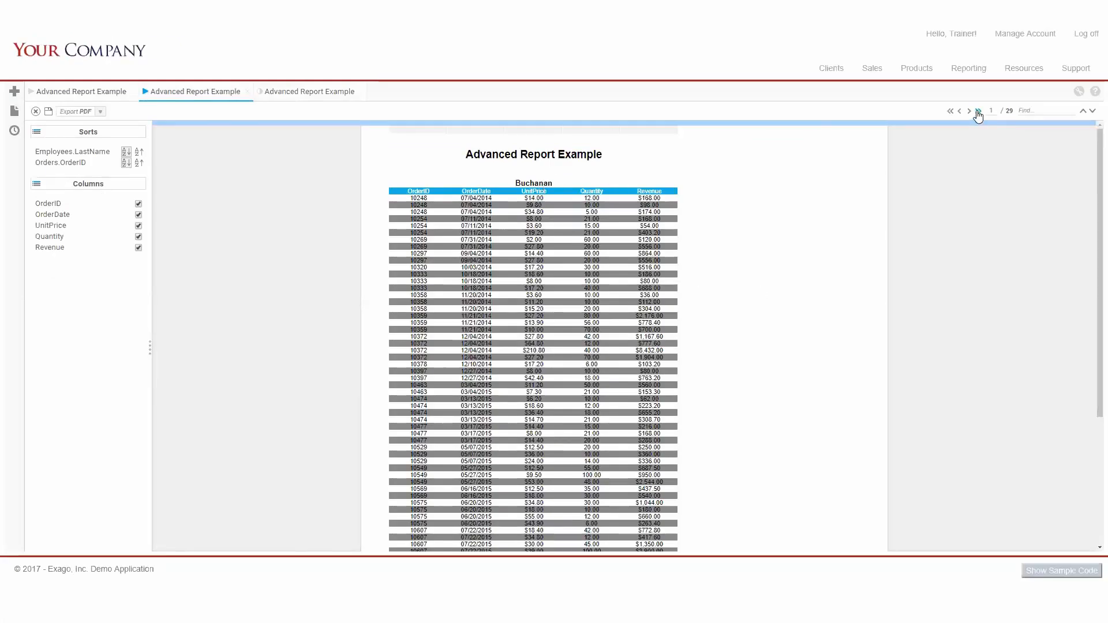
{"action": "left_click", "coordinate": [977, 111]}
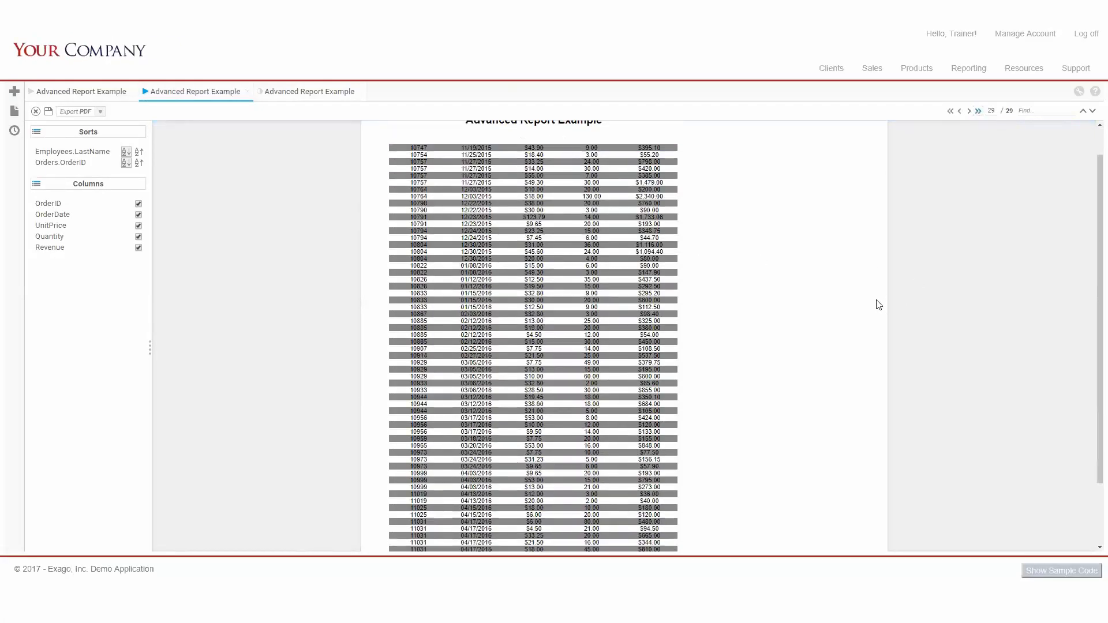
{"action": "scroll", "scroll_direction": "down", "scroll_amount": 3}
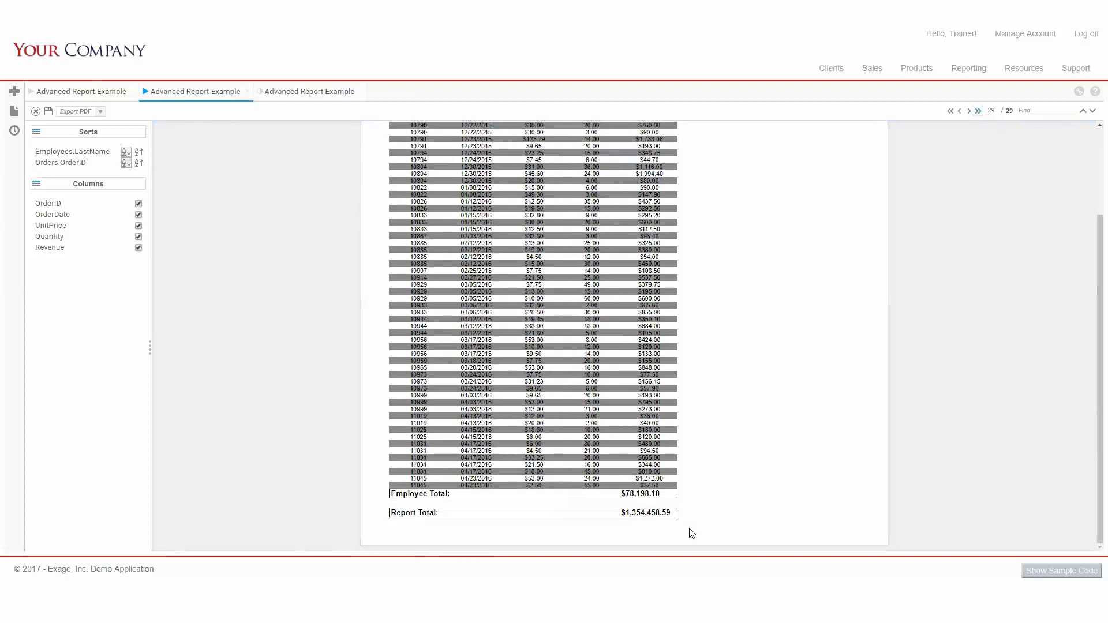
{"action": "mouse_move", "coordinate": [158, 125]}
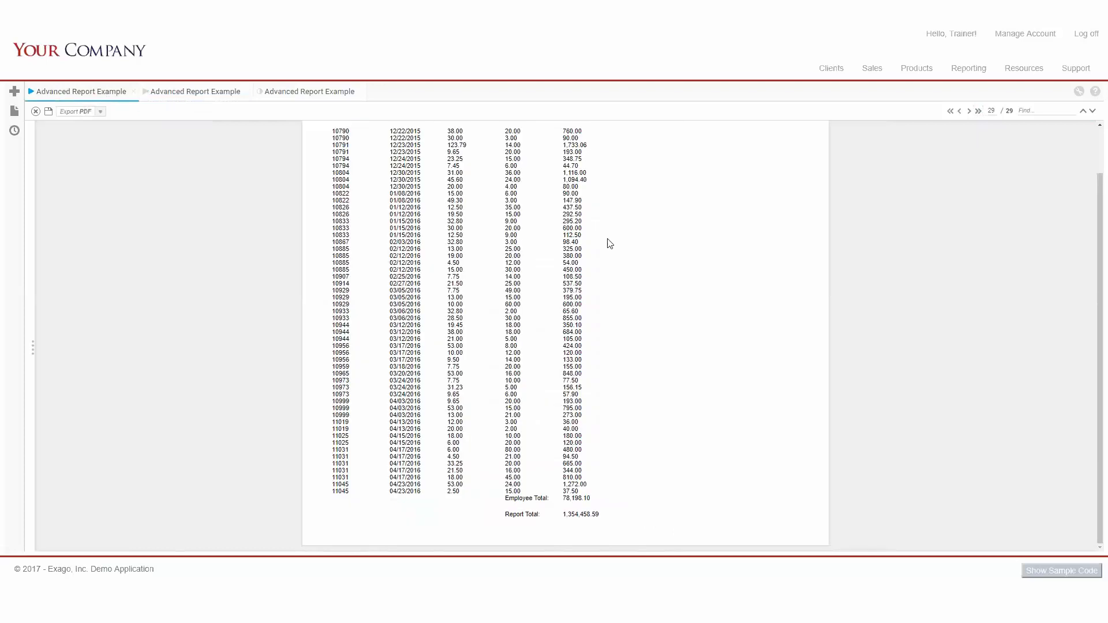
{"action": "mouse_move", "coordinate": [694, 409]}
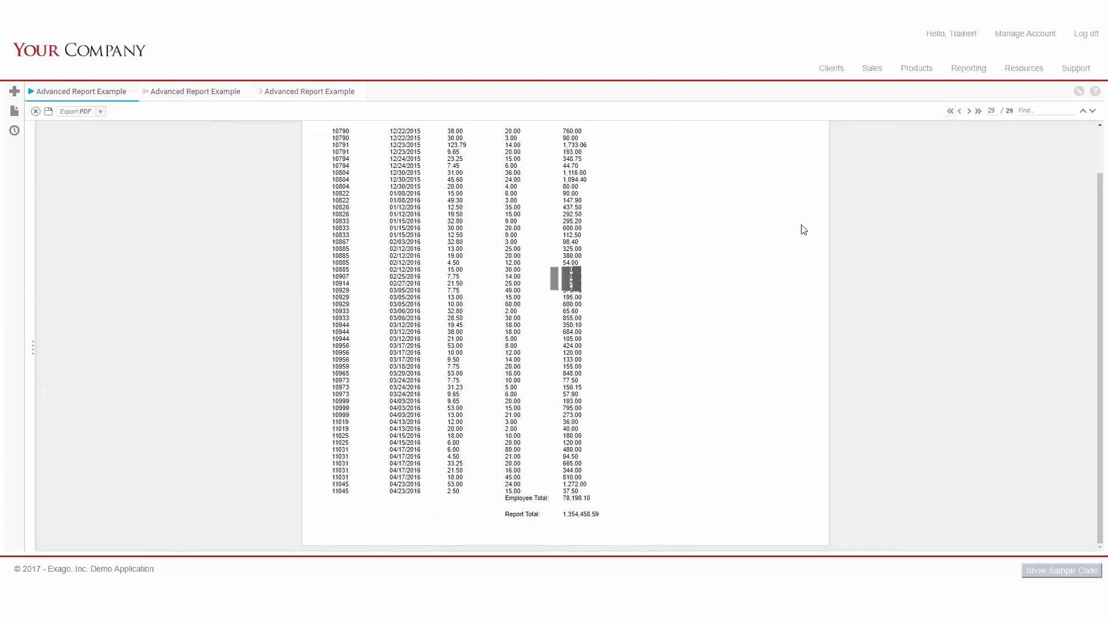
Return to the first page of the earlier unformatted Advanced Report Example output
{"action": "left_click", "coordinate": [950, 111]}
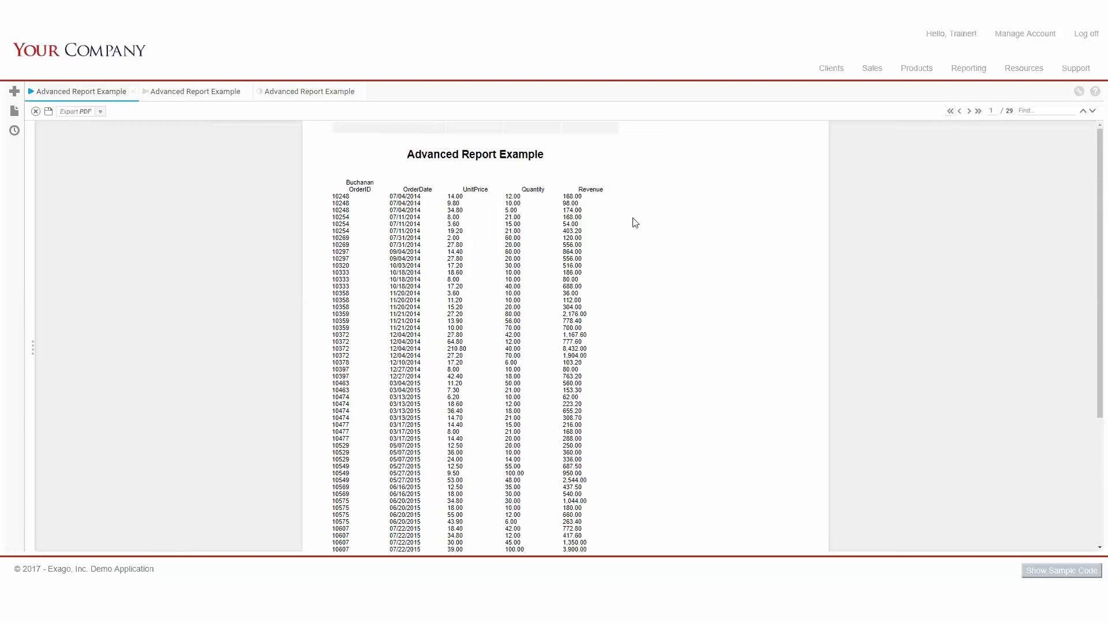
{"action": "mouse_move", "coordinate": [181, 96]}
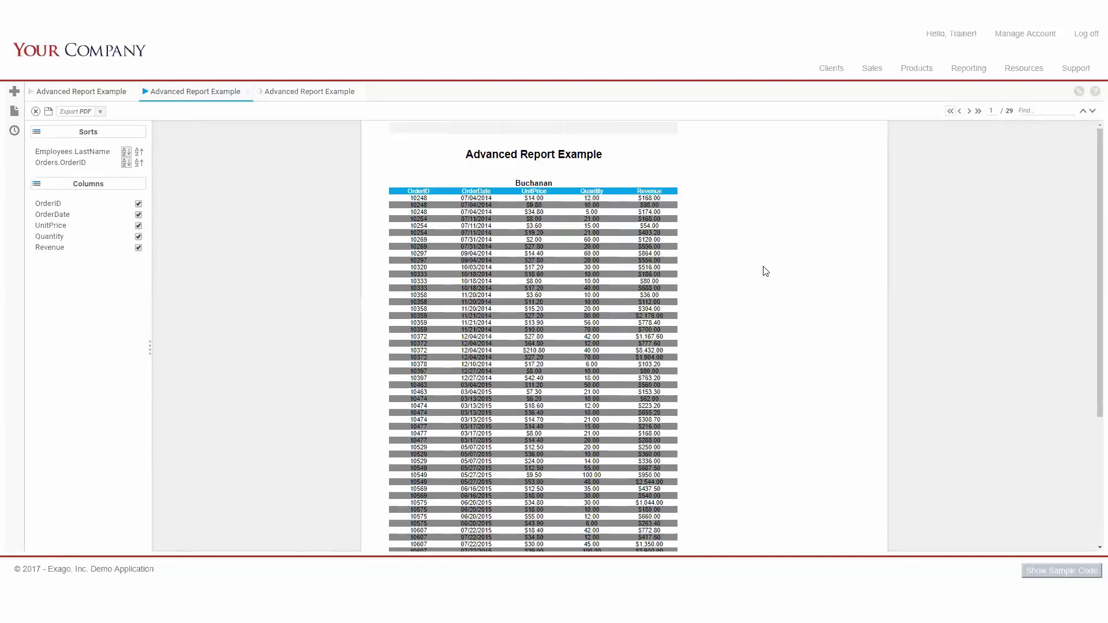
{"action": "mouse_move", "coordinate": [856, 134]}
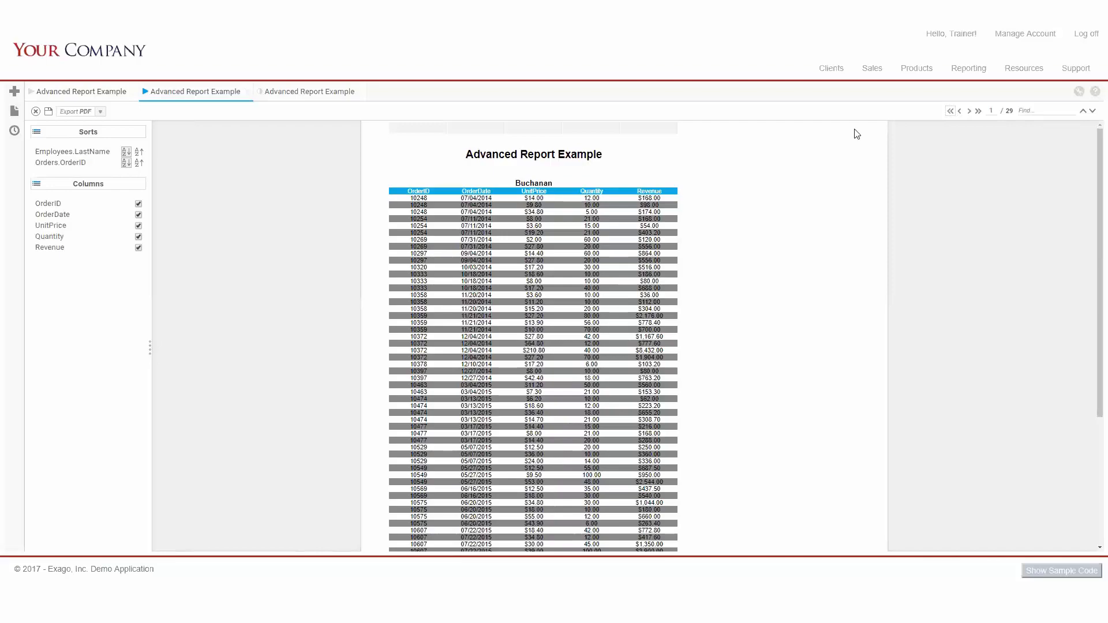